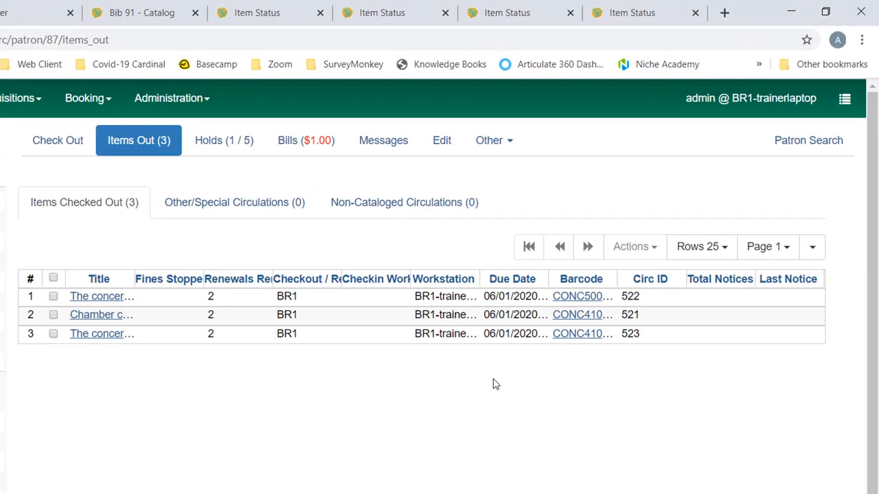
{"action": "mouse_move", "coordinate": [233, 202]}
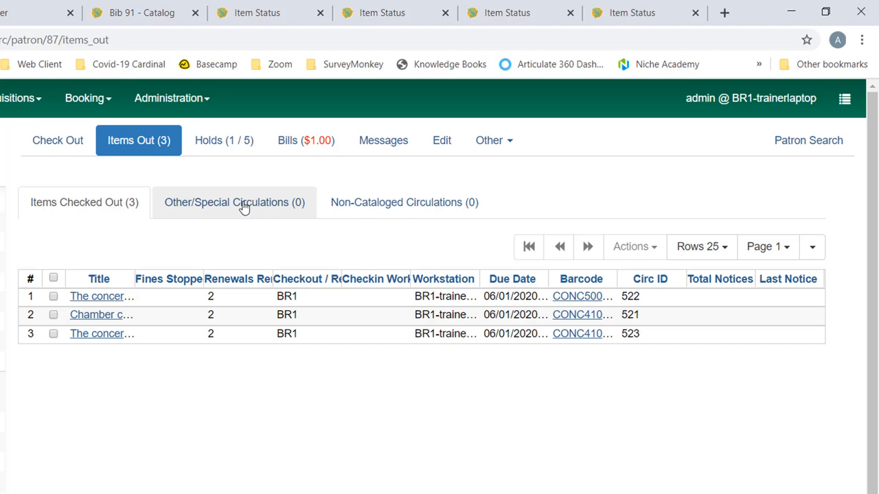
{"action": "mouse_move", "coordinate": [296, 215]}
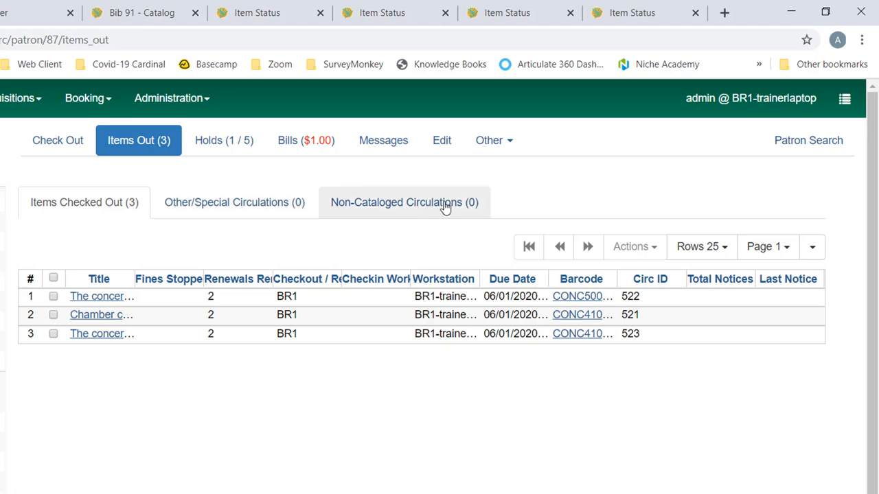
{"action": "mouse_move", "coordinate": [487, 214]}
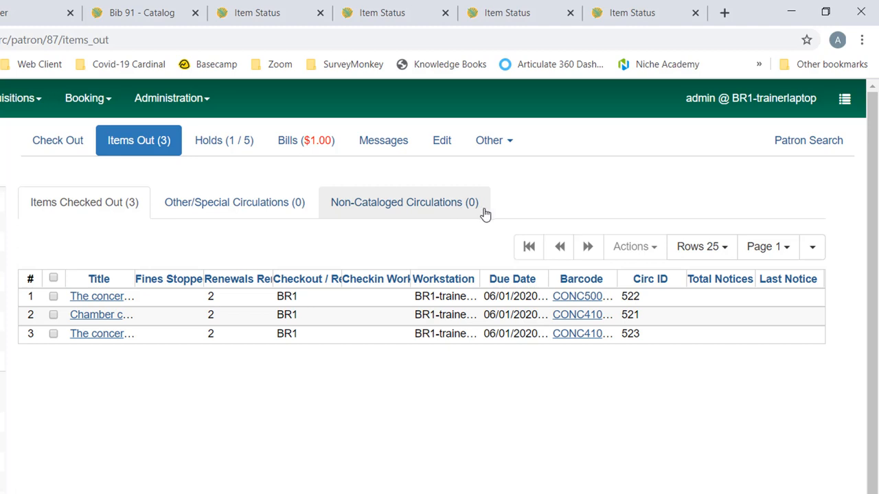
{"action": "mouse_move", "coordinate": [127, 211]}
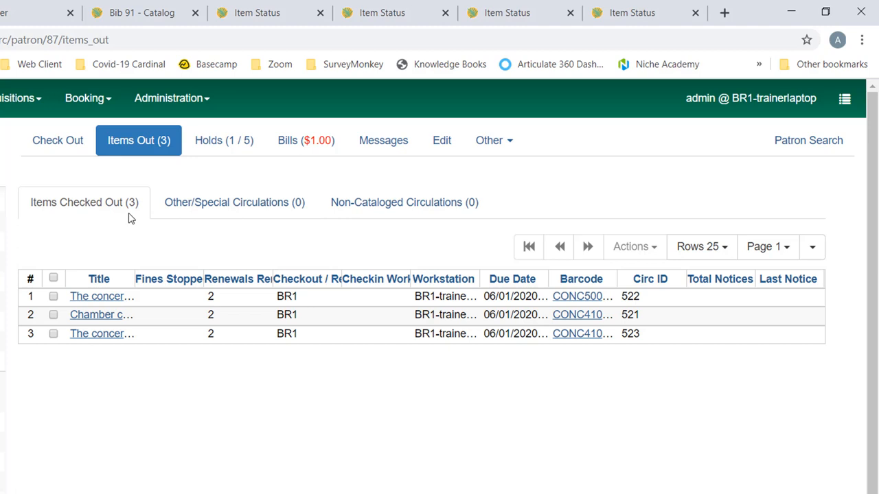
View the patron's Other/Special Circulations list, which shows no items.
{"action": "left_click", "coordinate": [234, 202]}
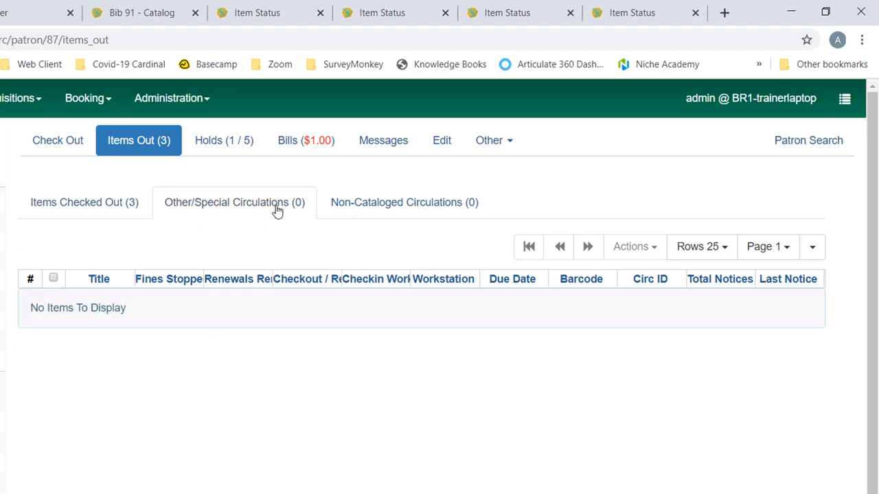
{"action": "mouse_move", "coordinate": [291, 186]}
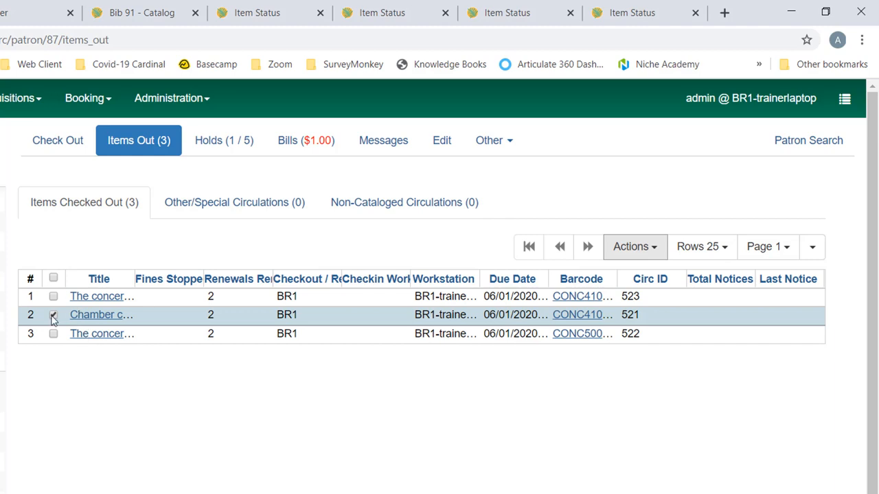
Select the checked-out item with circ ID 521 and show its Actions menu.
{"action": "left_click", "coordinate": [52, 314]}
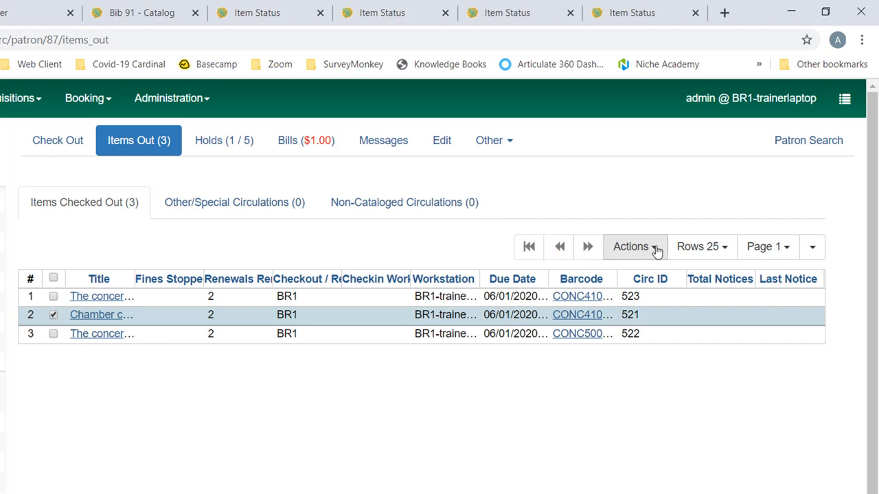
{"action": "left_click", "coordinate": [630, 248]}
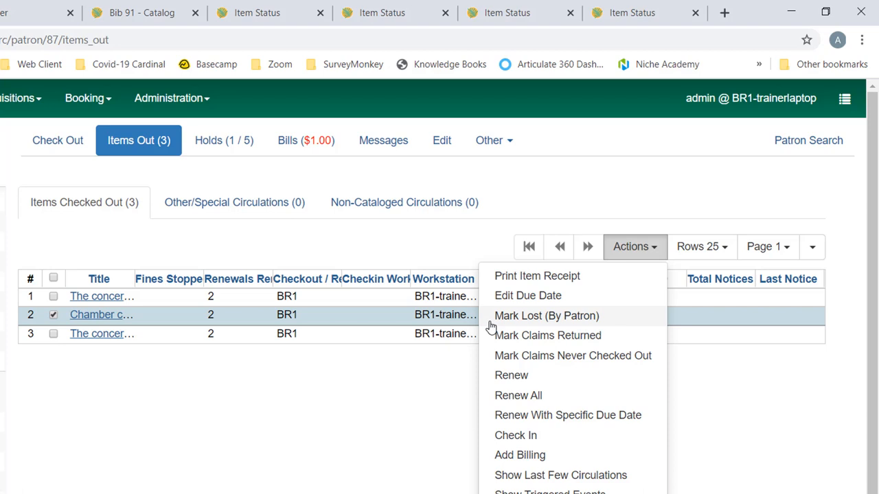
{"action": "mouse_move", "coordinate": [489, 321]}
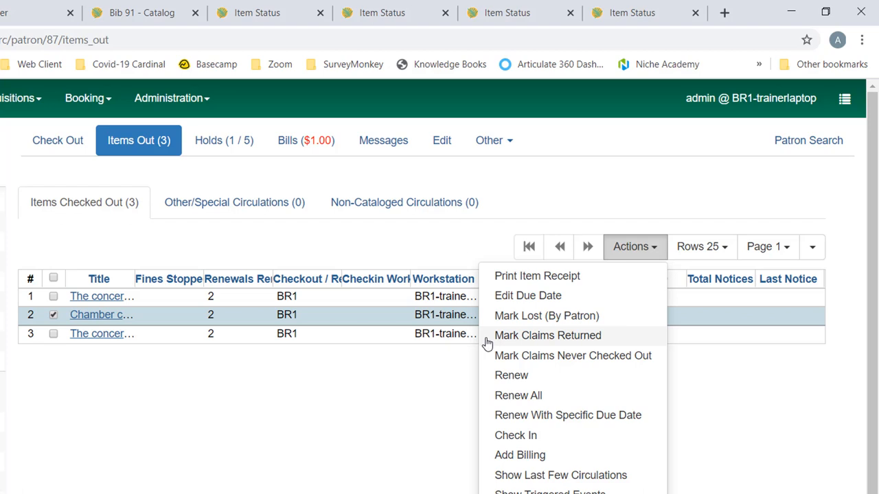
{"action": "mouse_move", "coordinate": [486, 356]}
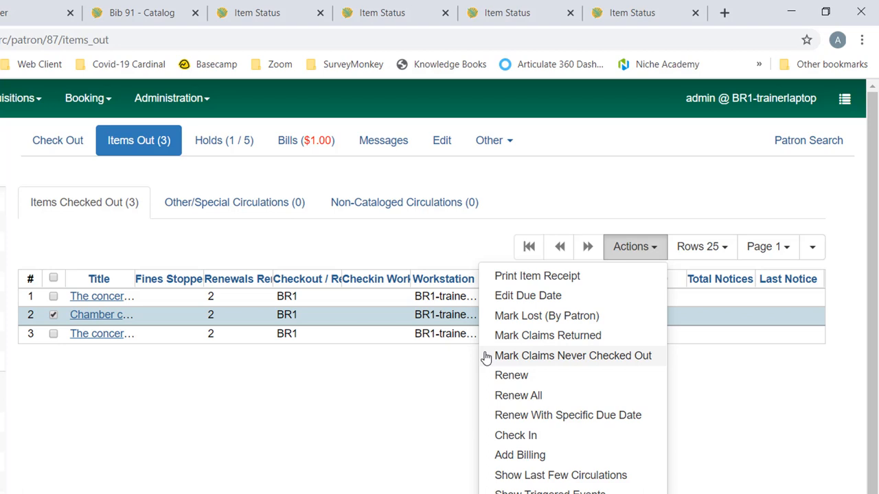
{"action": "mouse_move", "coordinate": [492, 456]}
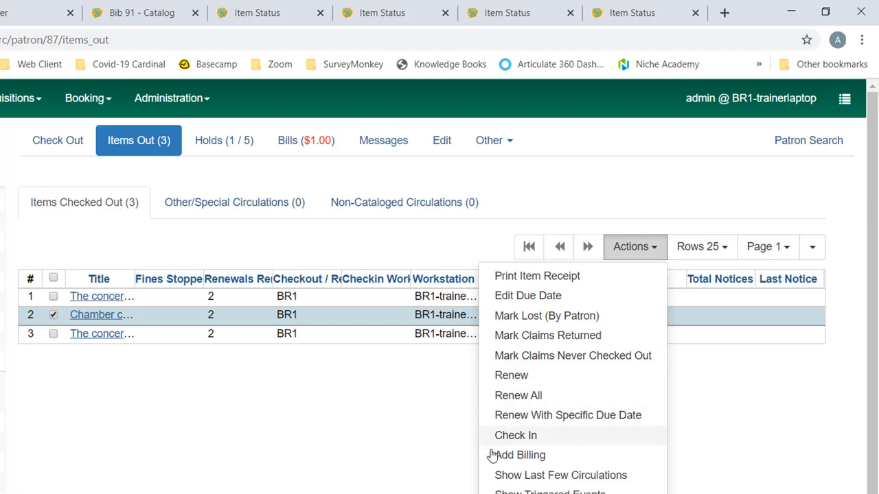
{"action": "mouse_move", "coordinate": [483, 334]}
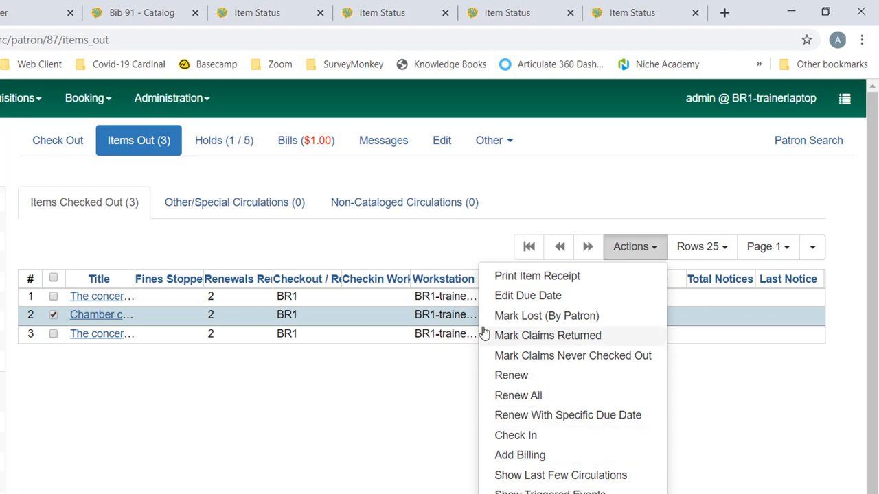
{"action": "mouse_move", "coordinate": [486, 341]}
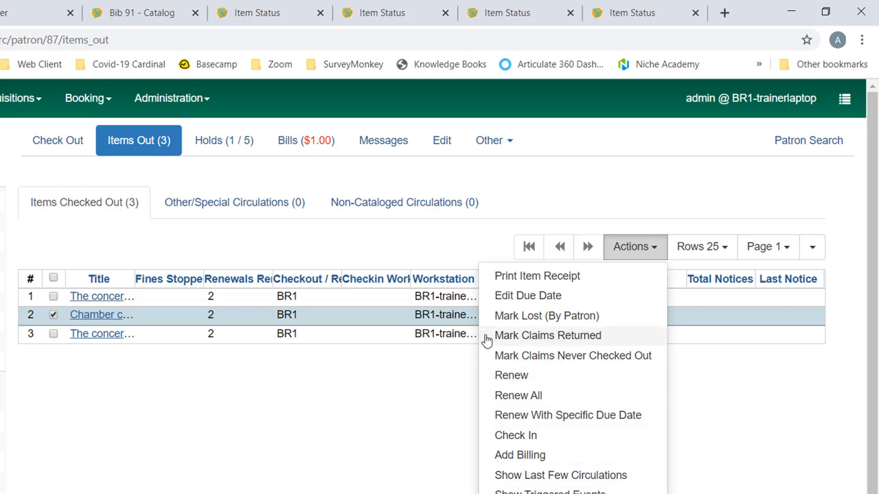
Mark circ 521 as Claims Returned with a return date of 04/27/2020 and submit.
{"action": "left_click", "coordinate": [546, 335]}
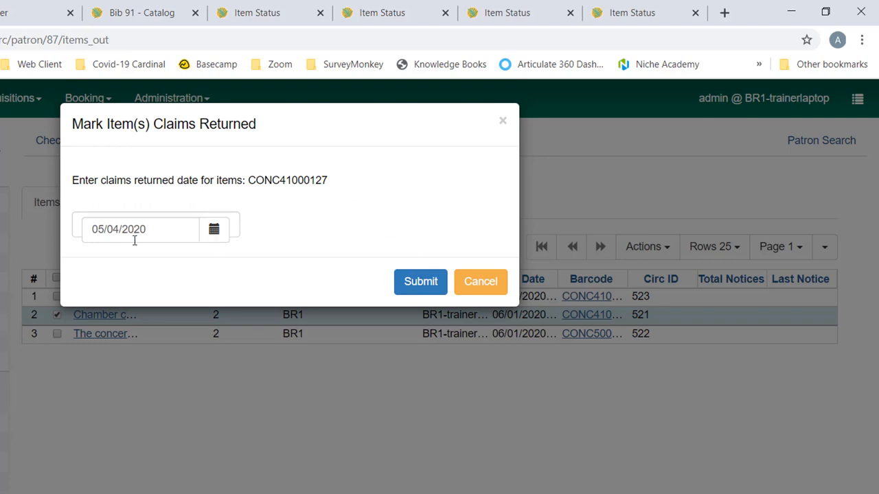
{"action": "mouse_move", "coordinate": [214, 229]}
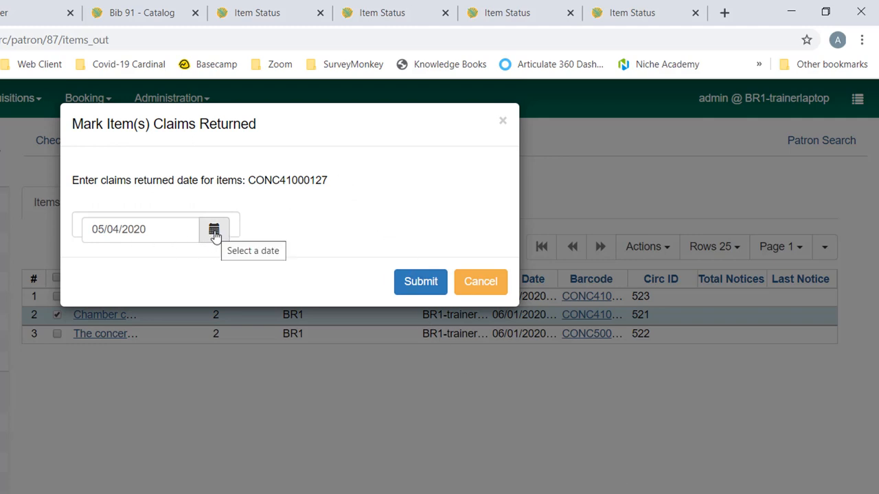
{"action": "left_click", "coordinate": [214, 229]}
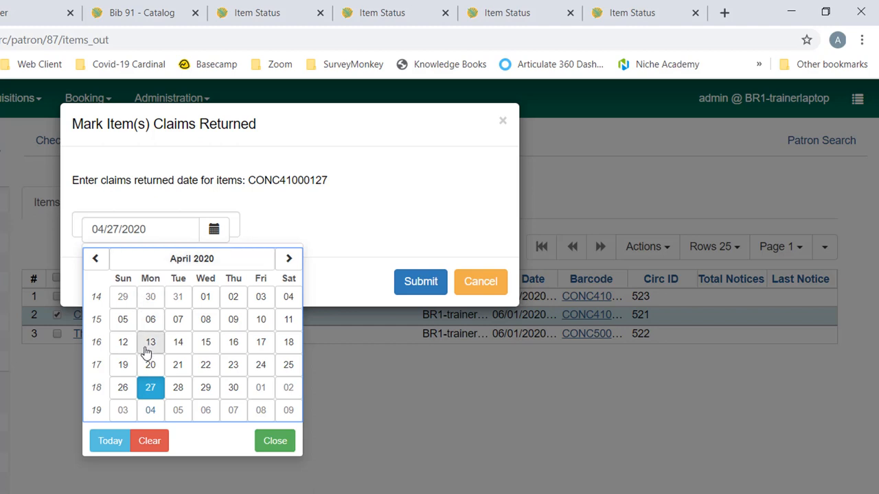
{"action": "left_click", "coordinate": [275, 441]}
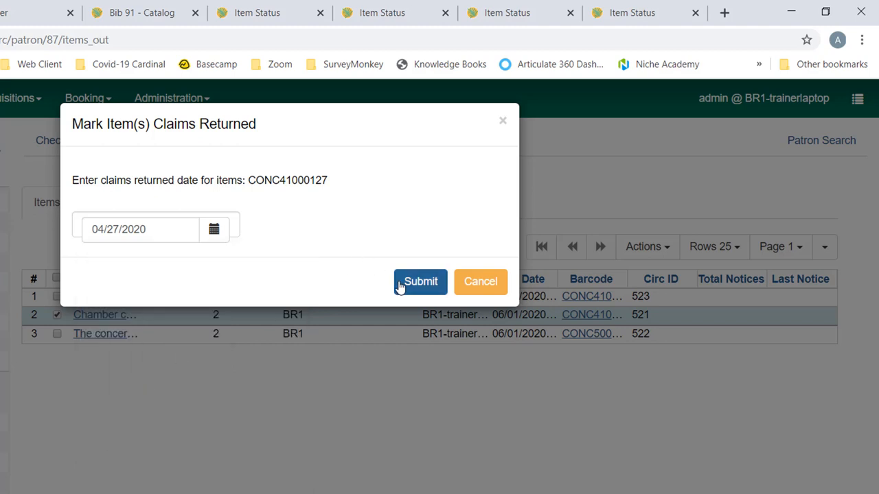
{"action": "left_click", "coordinate": [420, 281]}
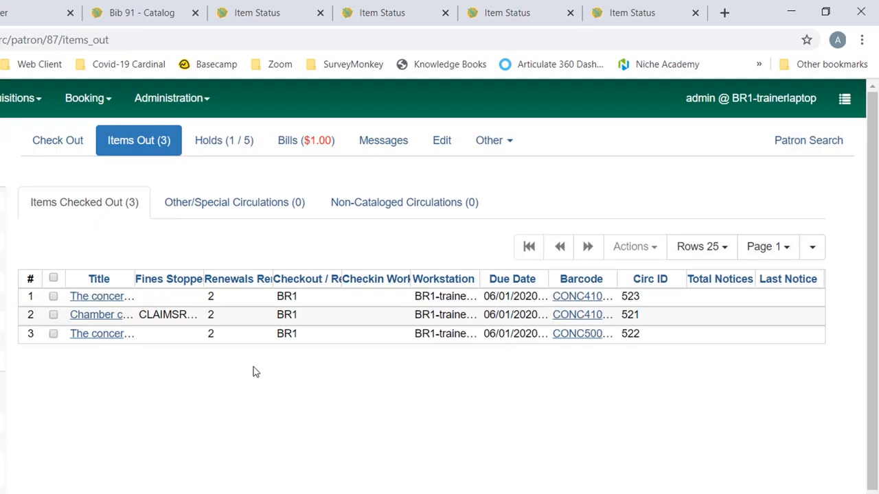
{"action": "mouse_move", "coordinate": [175, 352]}
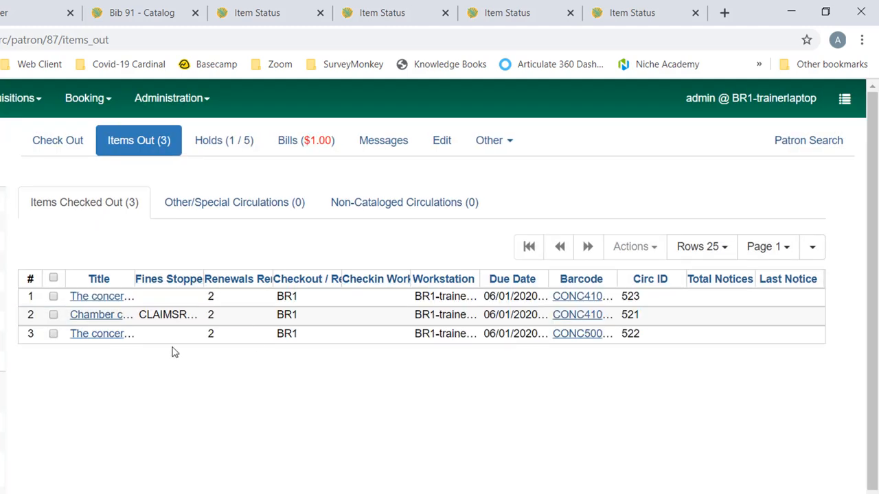
{"action": "mouse_move", "coordinate": [172, 287]}
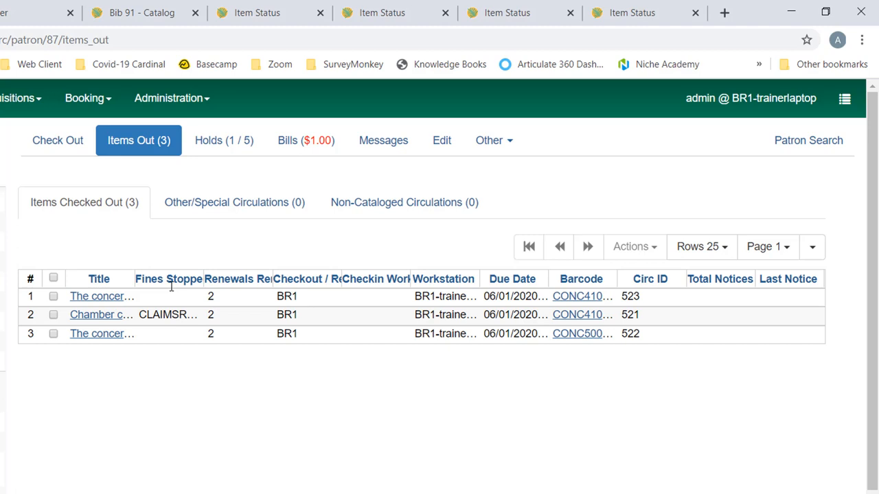
{"action": "mouse_move", "coordinate": [154, 390]}
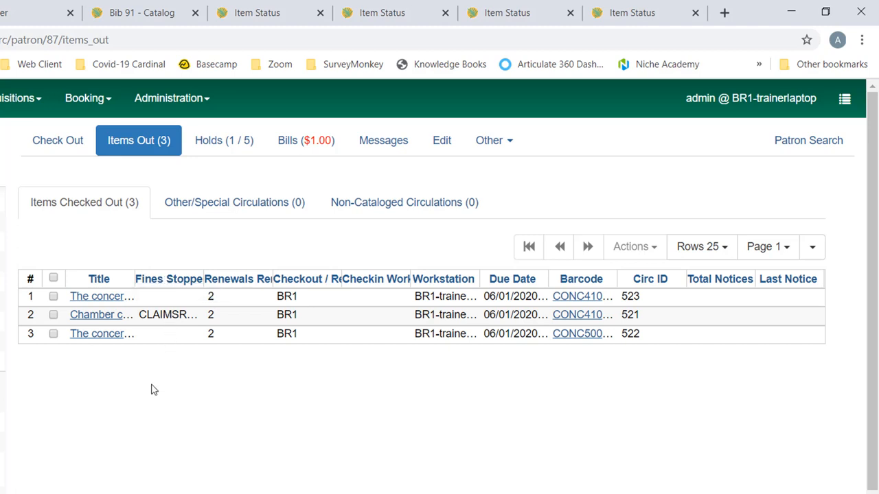
{"action": "mouse_move", "coordinate": [152, 316]}
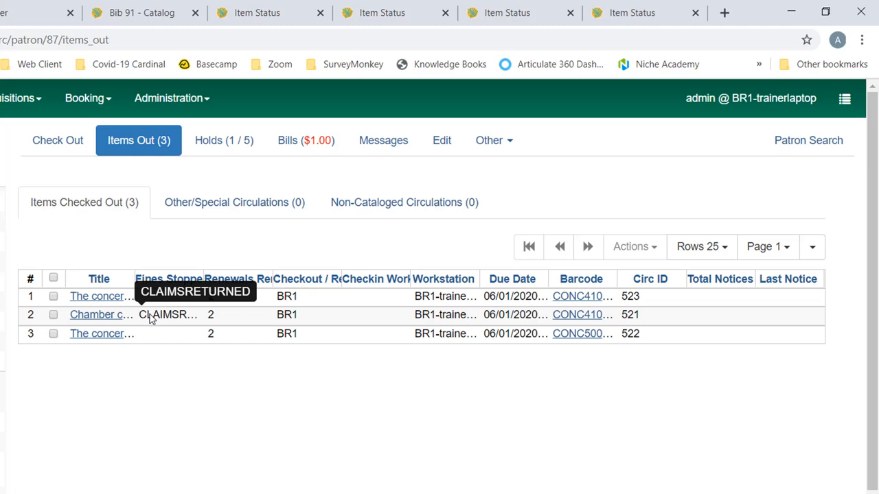
Mark the item with circ ID 522 as Lost (By Patron).
{"action": "left_click", "coordinate": [52, 334]}
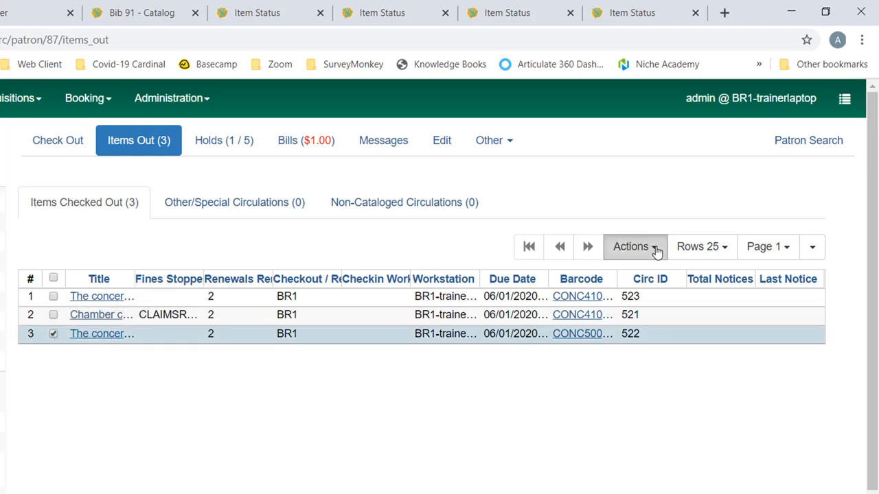
{"action": "left_click", "coordinate": [630, 247]}
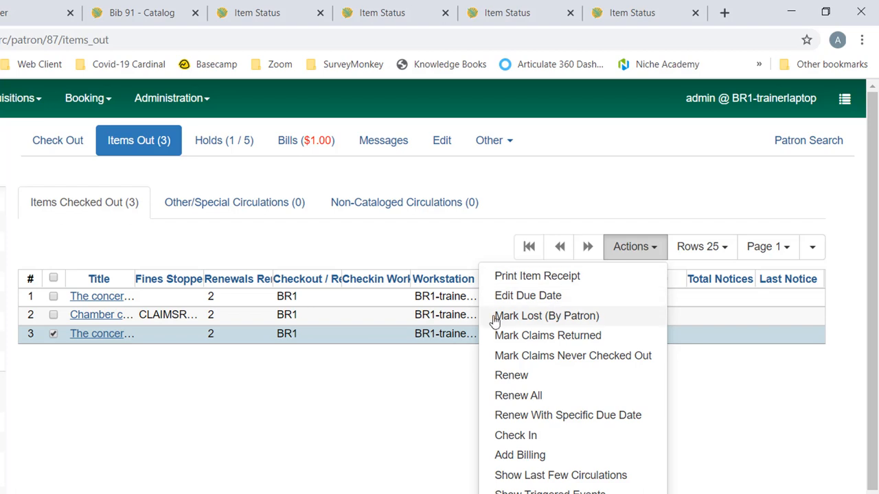
{"action": "mouse_move", "coordinate": [488, 322]}
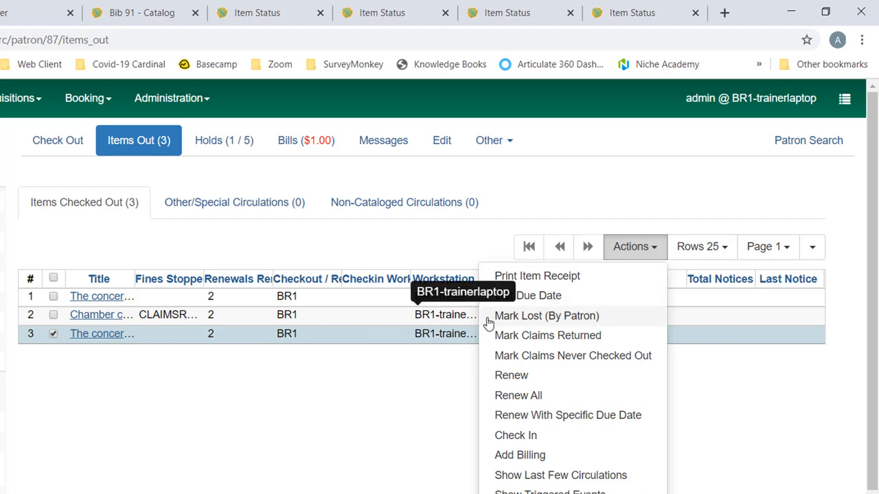
{"action": "left_click", "coordinate": [547, 316]}
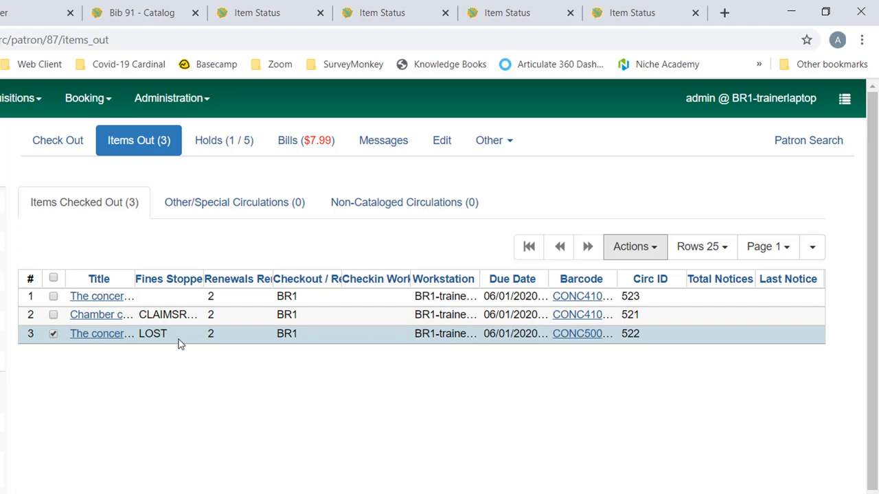
Enable the Item Status column in the checked-out grid's column picker.
{"action": "left_click", "coordinate": [812, 247]}
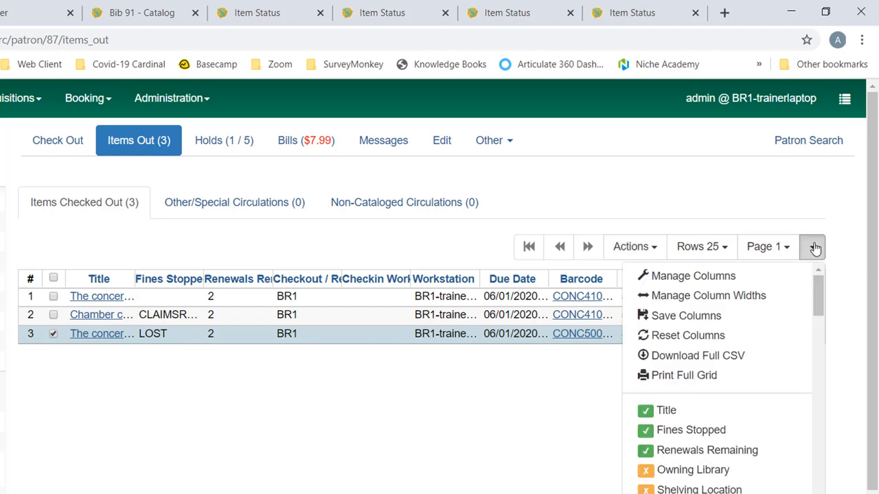
{"action": "scroll", "scroll_direction": "down", "scroll_amount": 3}
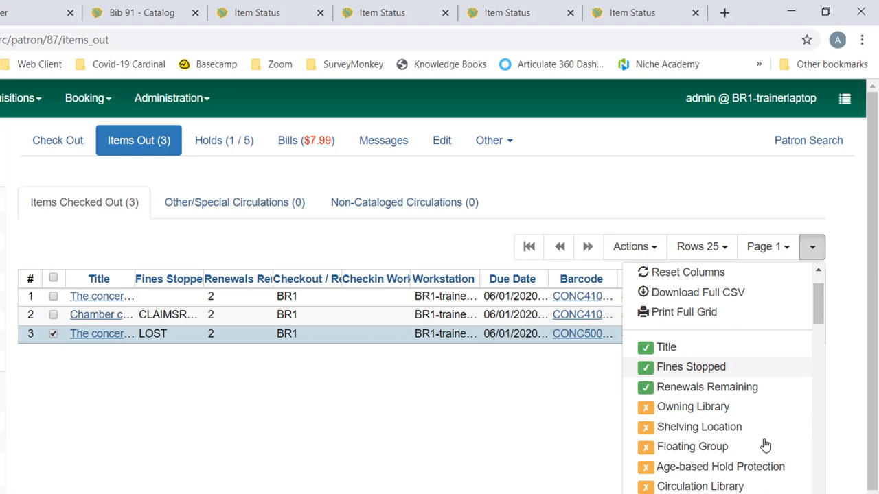
{"action": "scroll", "scroll_direction": "down", "scroll_amount": 3}
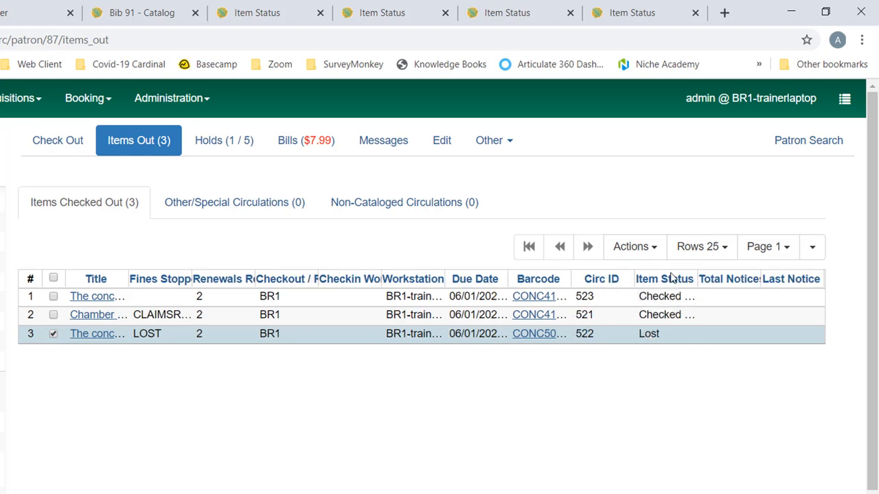
{"action": "mouse_move", "coordinate": [670, 296]}
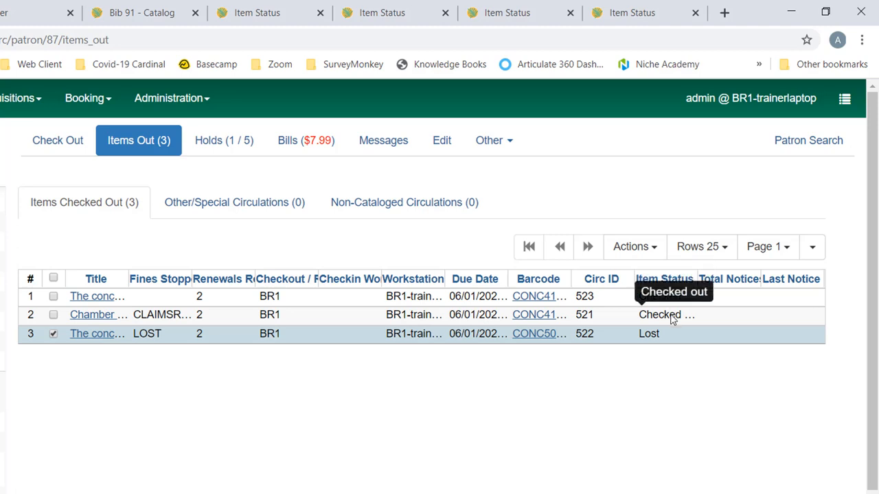
{"action": "mouse_move", "coordinate": [661, 342]}
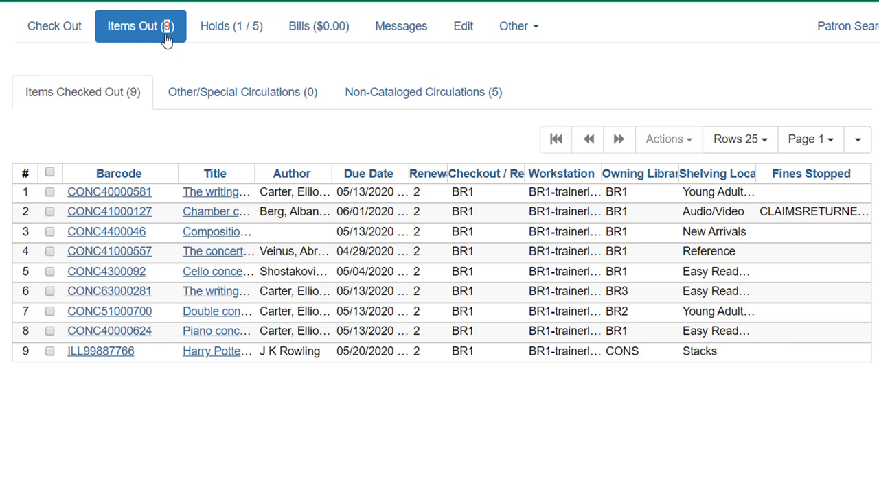
{"action": "mouse_move", "coordinate": [423, 92]}
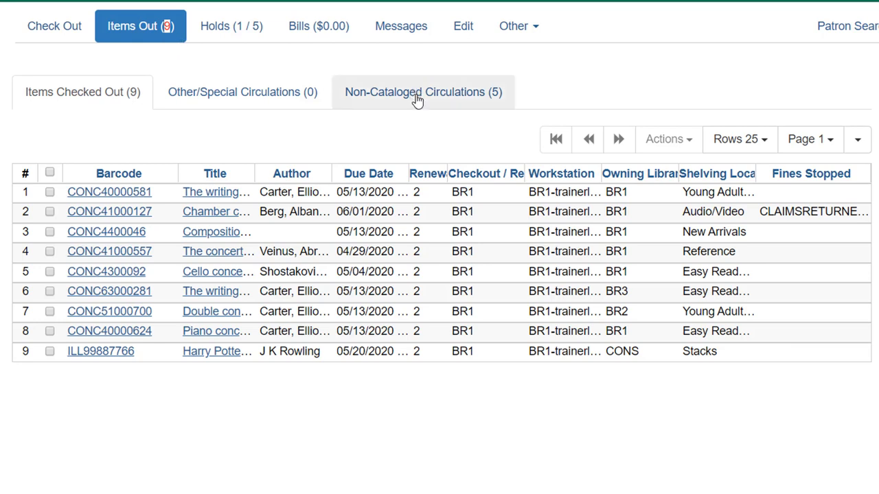
{"action": "mouse_move", "coordinate": [426, 96]}
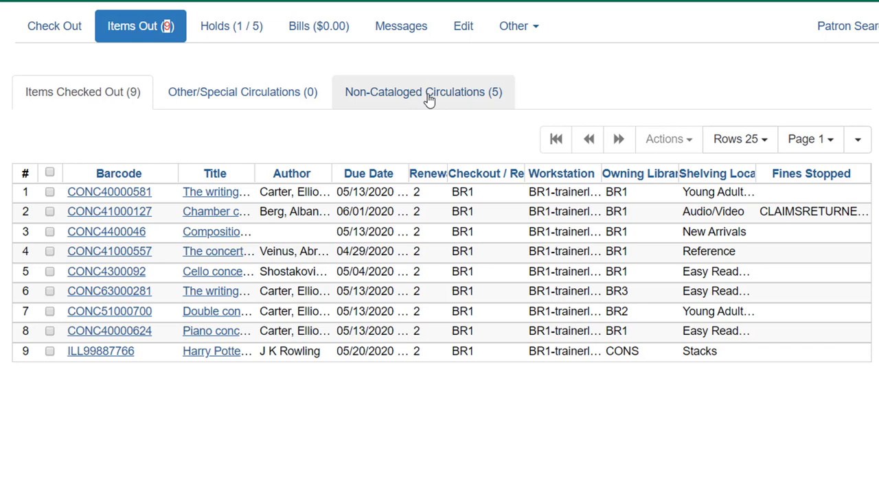
{"action": "left_click", "coordinate": [423, 91]}
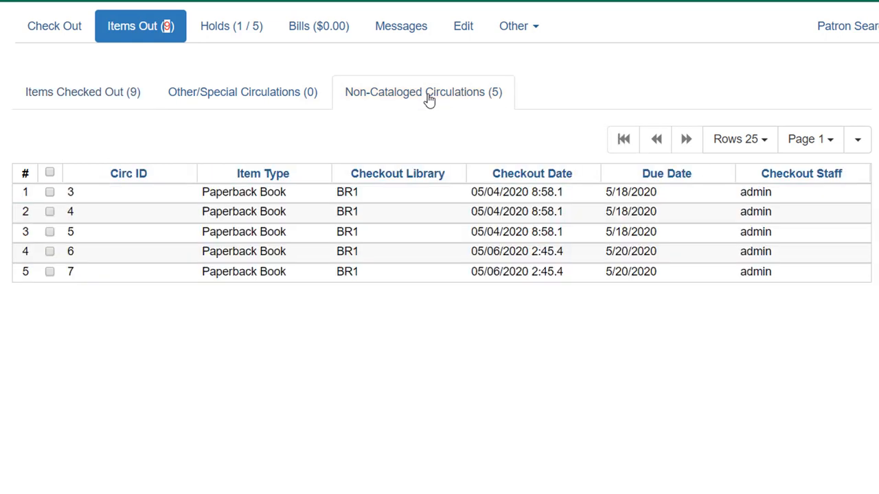
{"action": "mouse_move", "coordinate": [439, 110]}
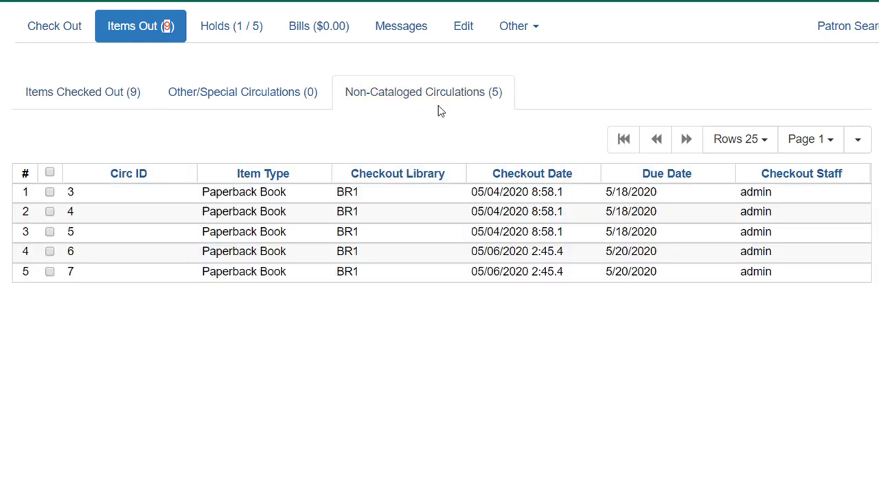
{"action": "mouse_move", "coordinate": [131, 296]}
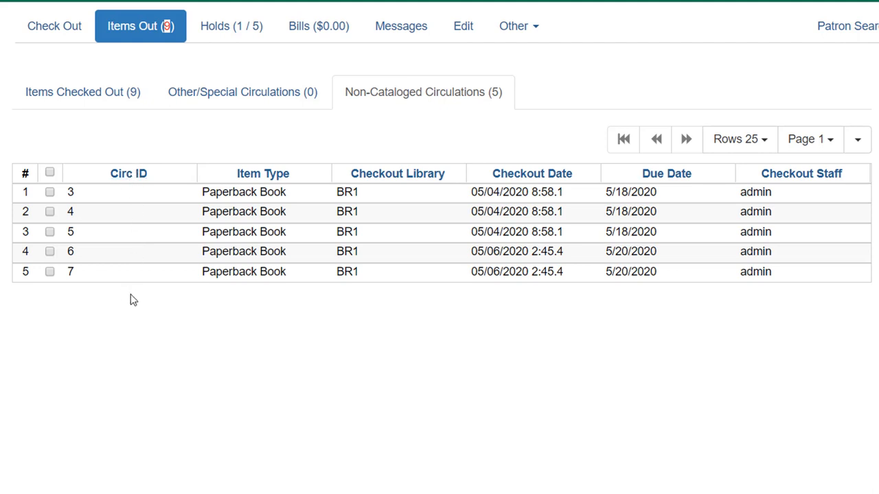
{"action": "mouse_move", "coordinate": [160, 305]}
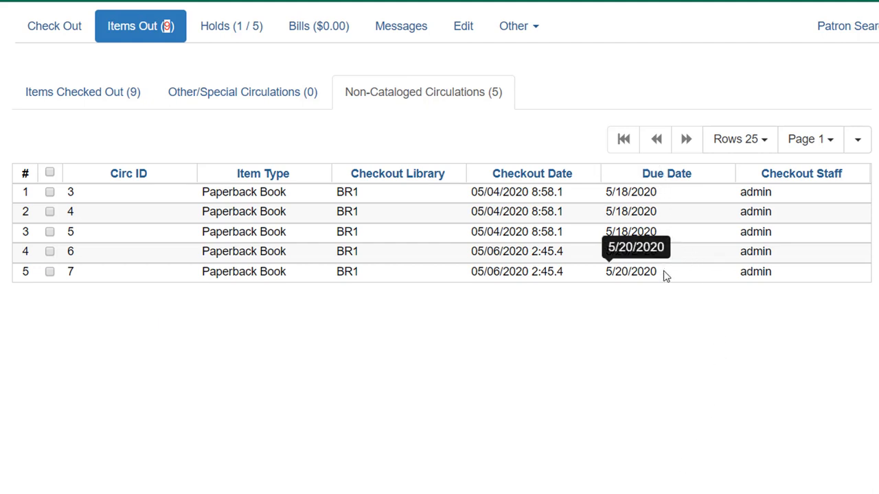
{"action": "mouse_move", "coordinate": [645, 378]}
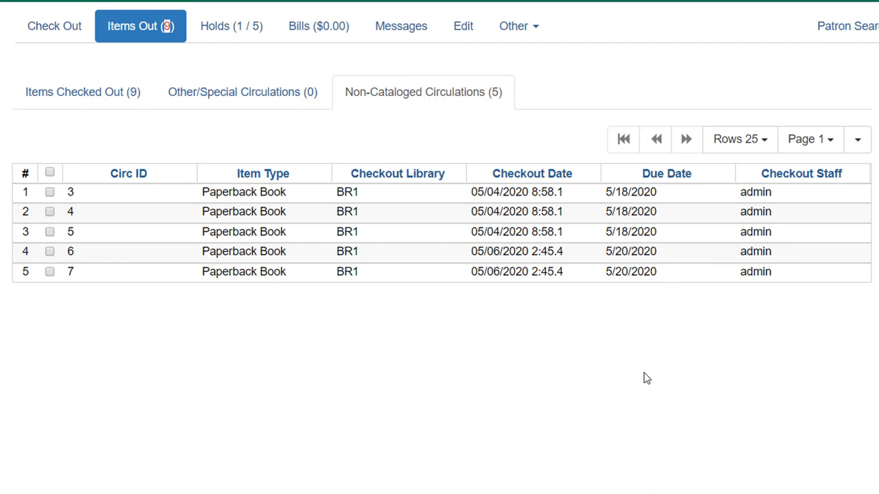
{"action": "mouse_move", "coordinate": [635, 381]}
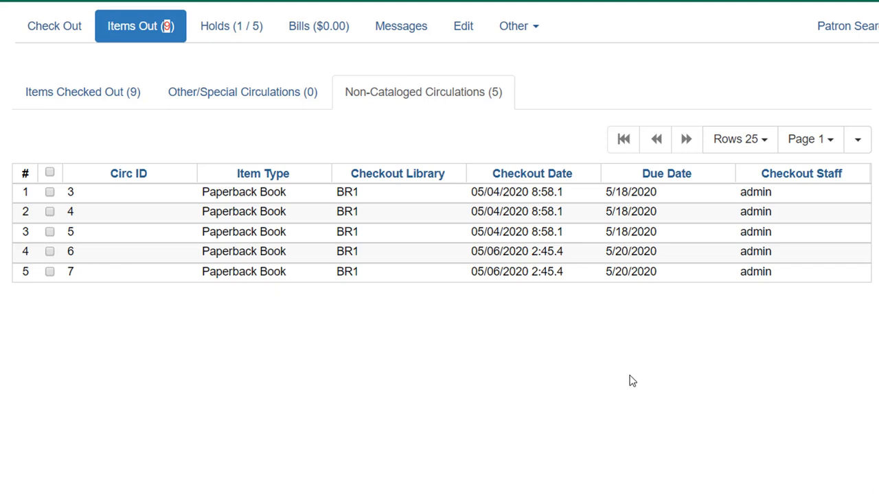
{"action": "mouse_move", "coordinate": [642, 139]}
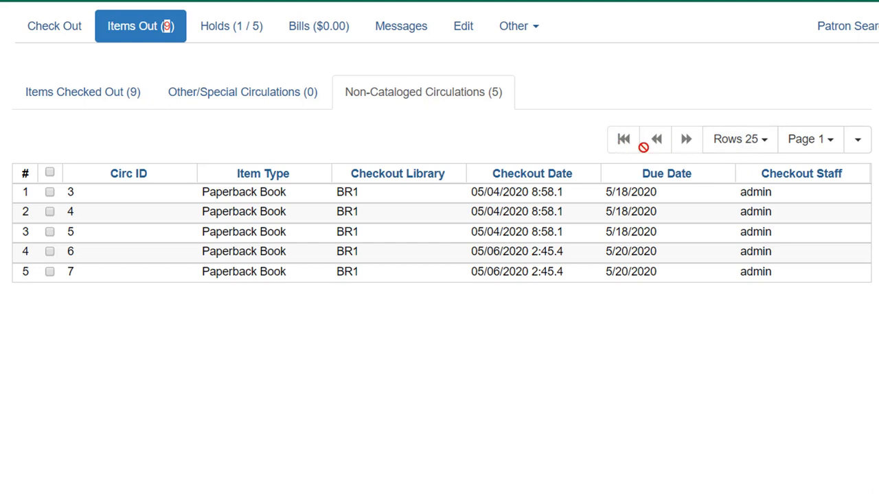
{"action": "mouse_move", "coordinate": [557, 296]}
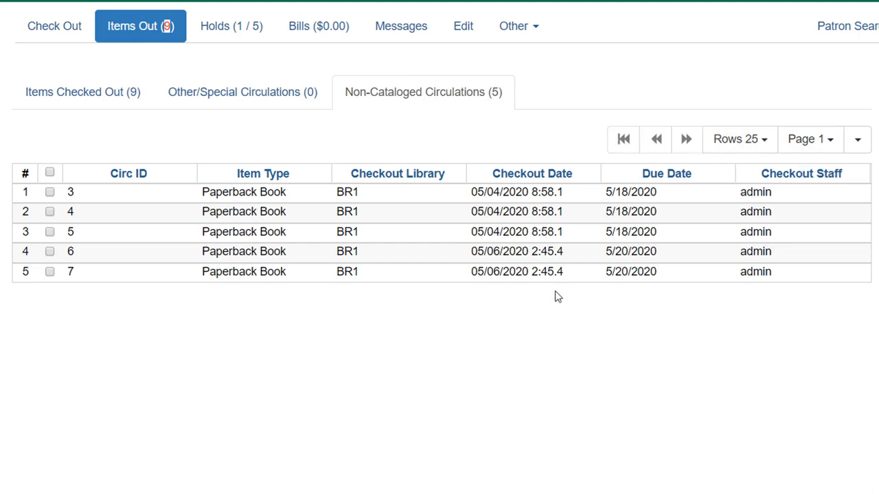
{"action": "mouse_move", "coordinate": [513, 132]}
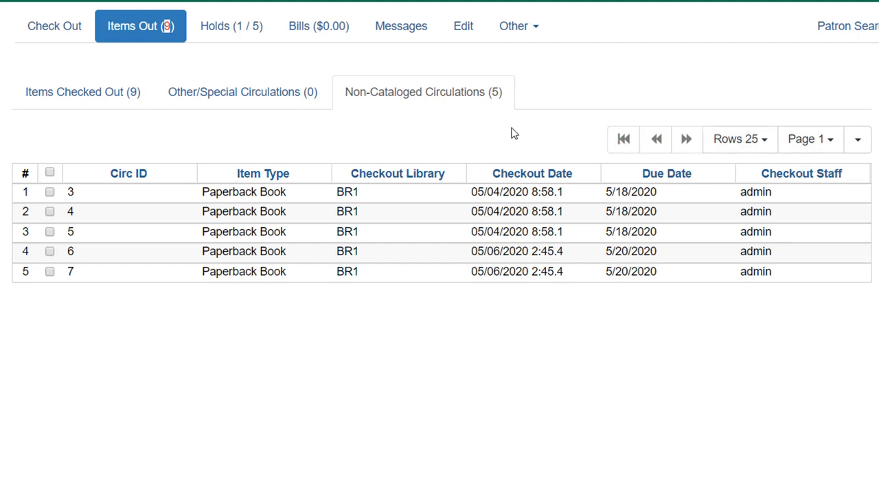
{"action": "mouse_move", "coordinate": [516, 141]}
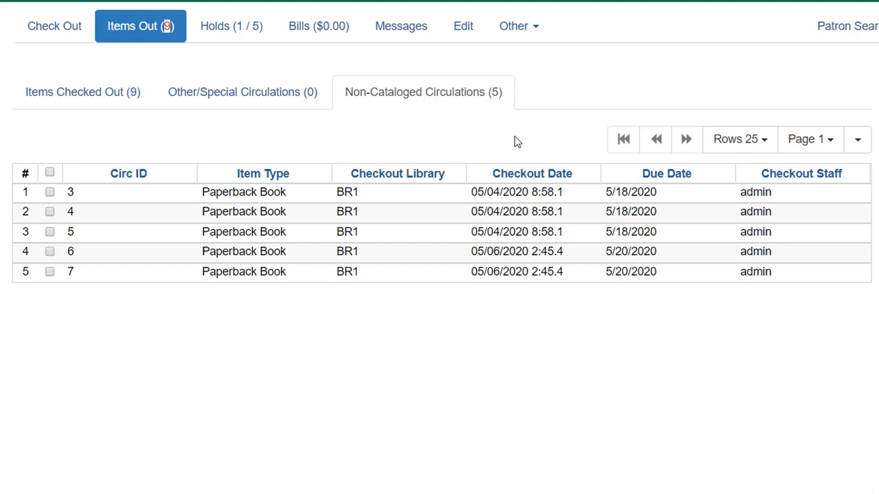
{"action": "mouse_move", "coordinate": [82, 92]}
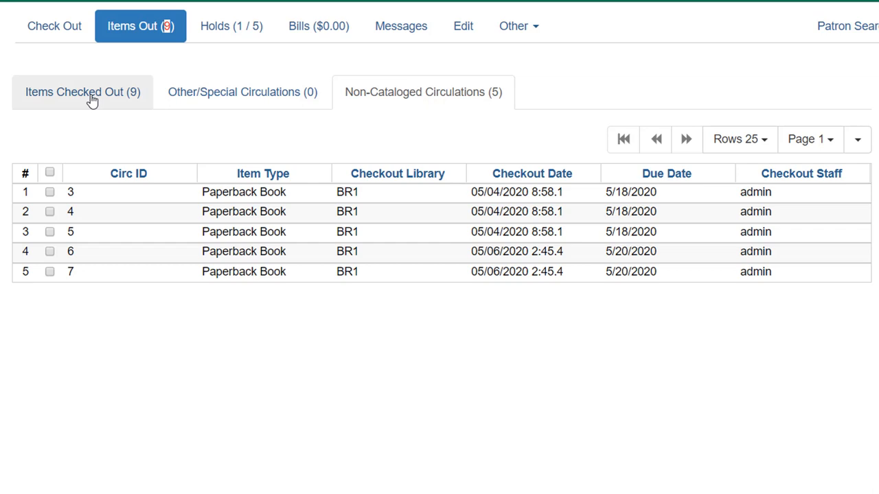
{"action": "left_click", "coordinate": [82, 92]}
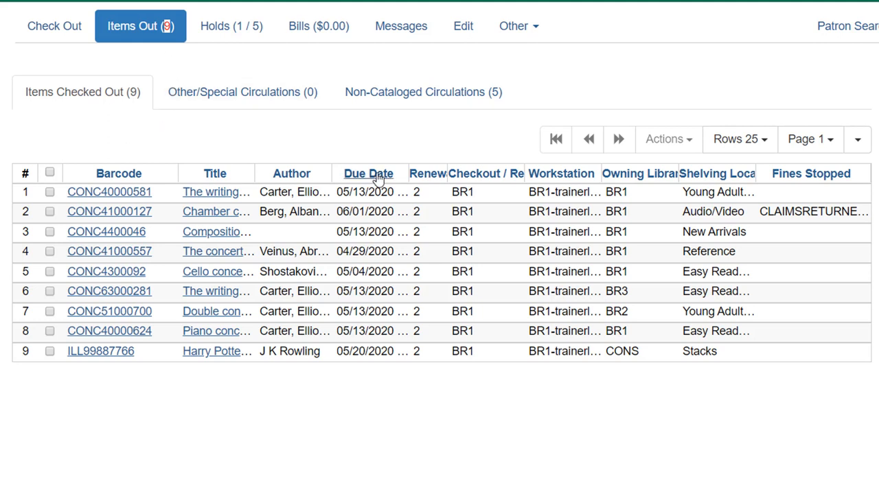
{"action": "mouse_move", "coordinate": [381, 180]}
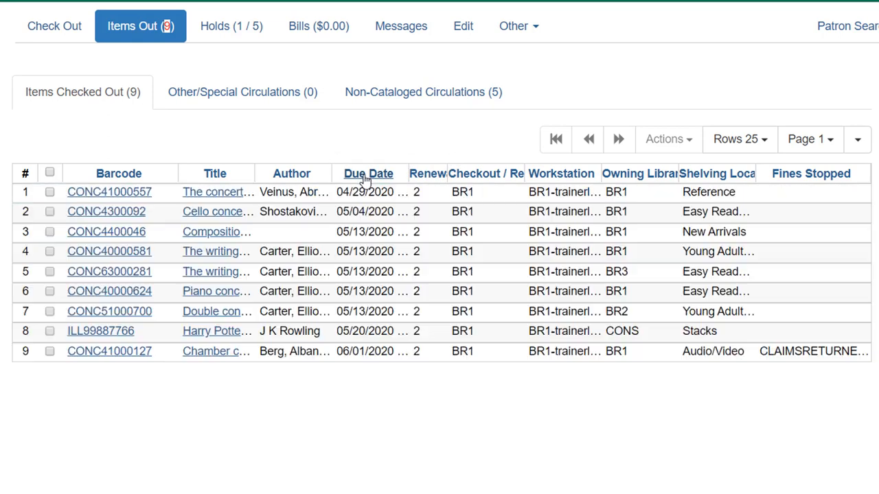
{"action": "mouse_move", "coordinate": [324, 209]}
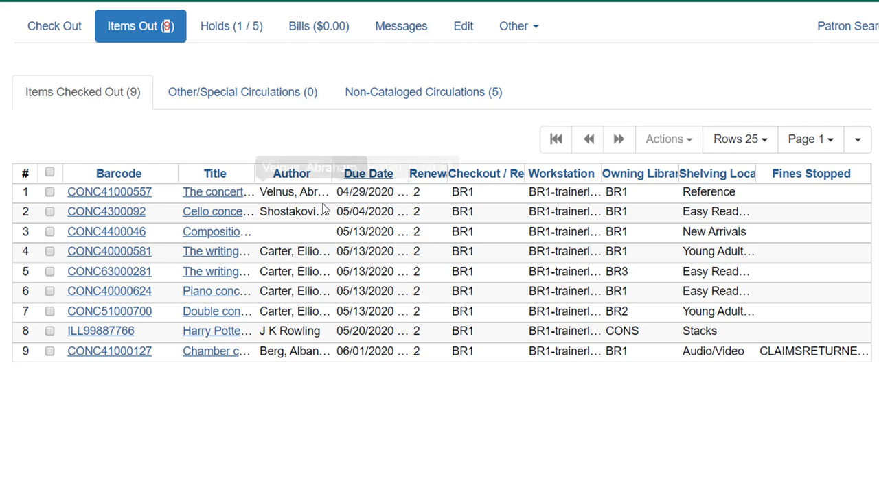
{"action": "mouse_move", "coordinate": [483, 439]}
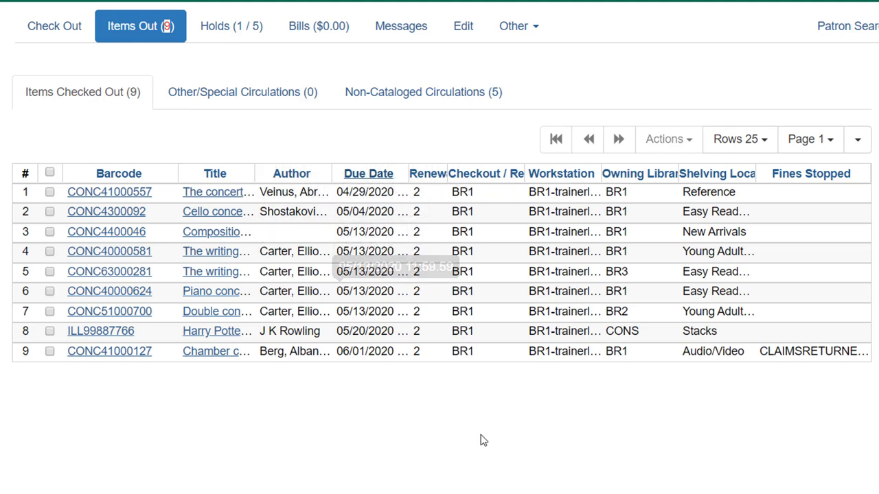
{"action": "mouse_move", "coordinate": [439, 409]}
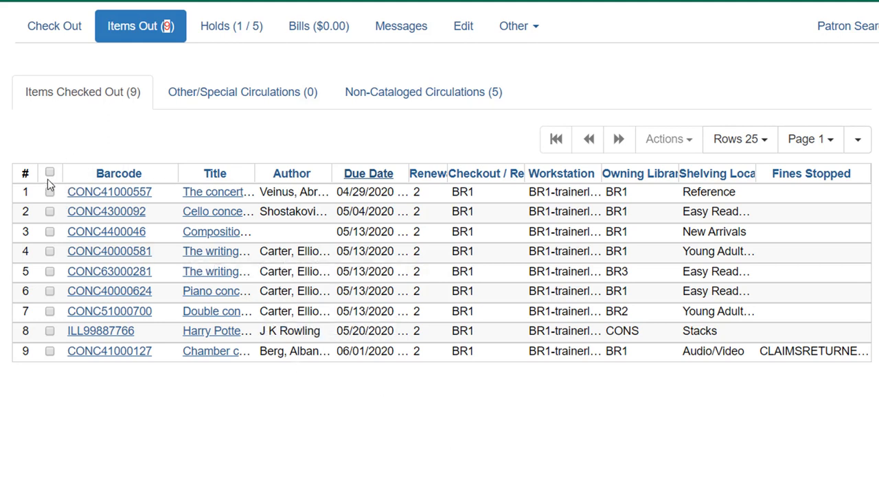
Select the earliest-due item CONC41000557 (due 04/29/2020) in the checked-out list.
{"action": "left_click", "coordinate": [50, 192]}
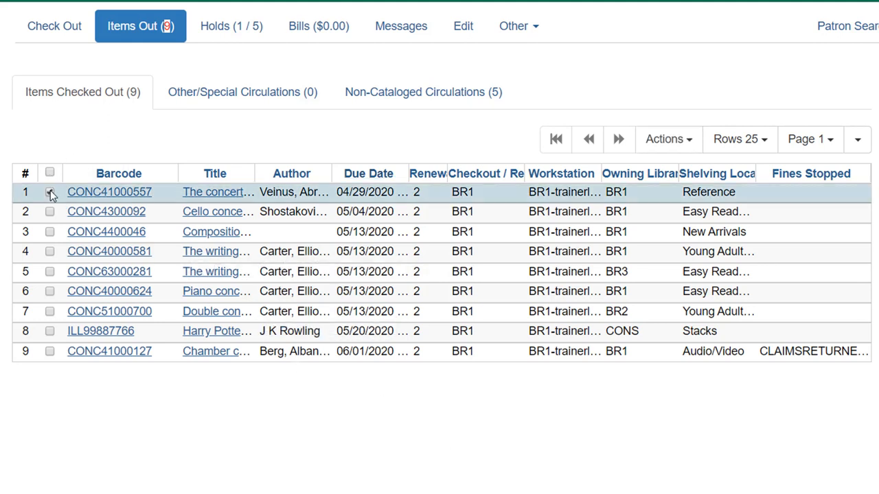
{"action": "left_click", "coordinate": [49, 192]}
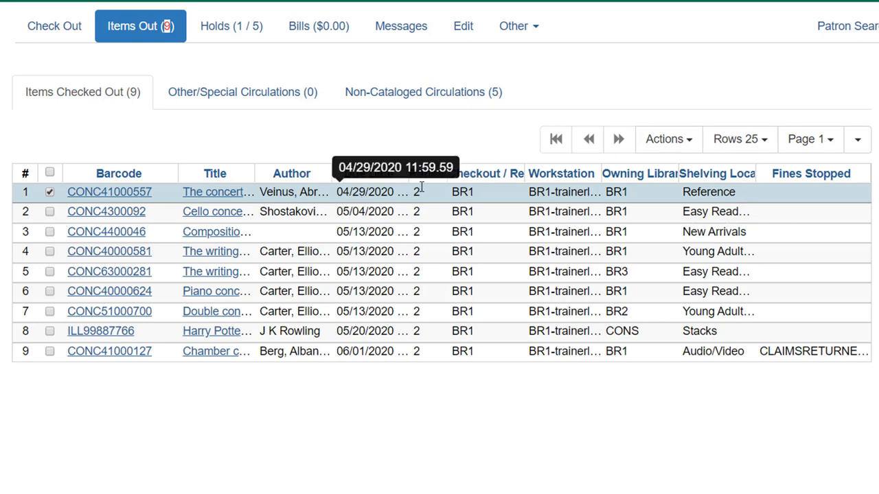
Show the Actions menu (Mark Lost, Renew, Check In) for item CONC41000557.
{"action": "left_click", "coordinate": [665, 139]}
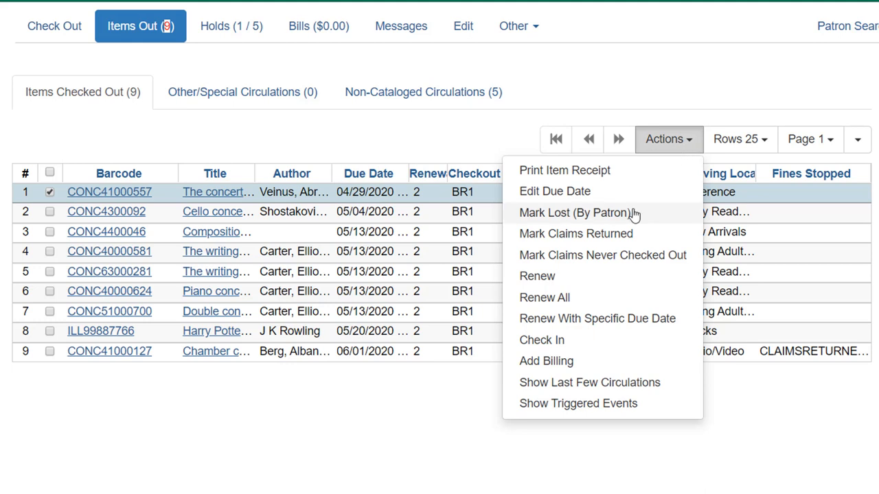
{"action": "mouse_move", "coordinate": [582, 302]}
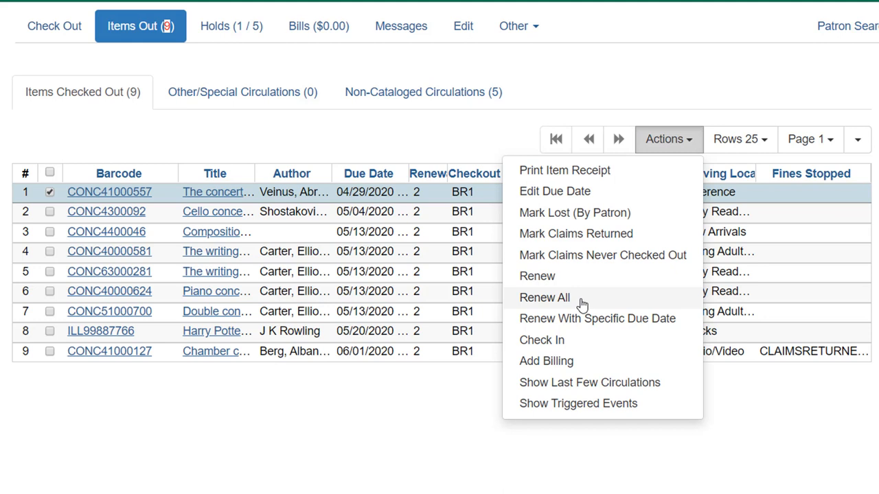
{"action": "mouse_move", "coordinate": [415, 371]}
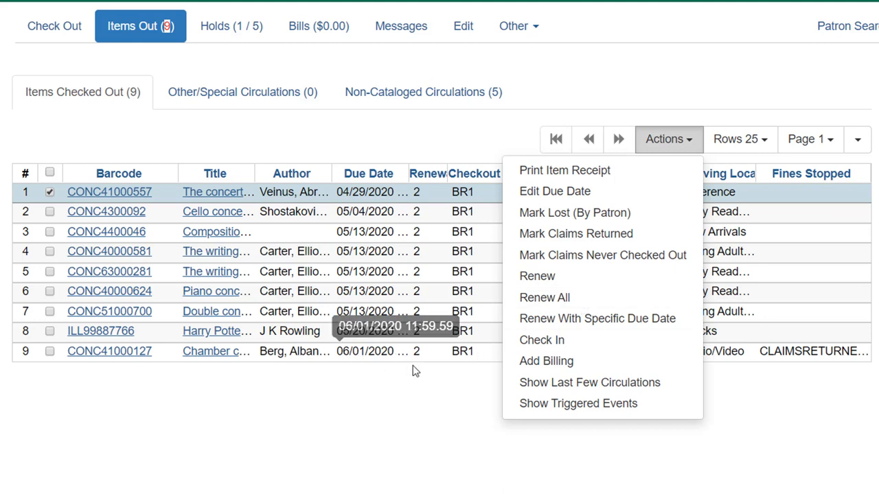
{"action": "mouse_move", "coordinate": [381, 377]}
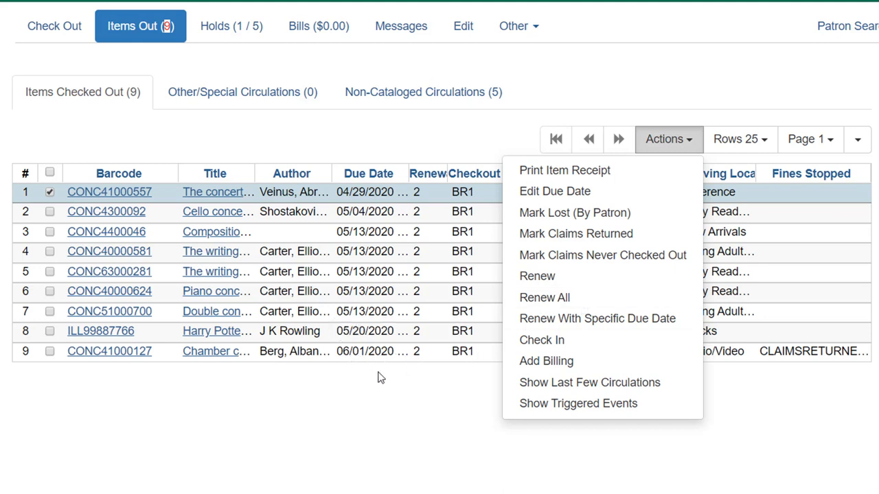
{"action": "mouse_move", "coordinate": [364, 394]}
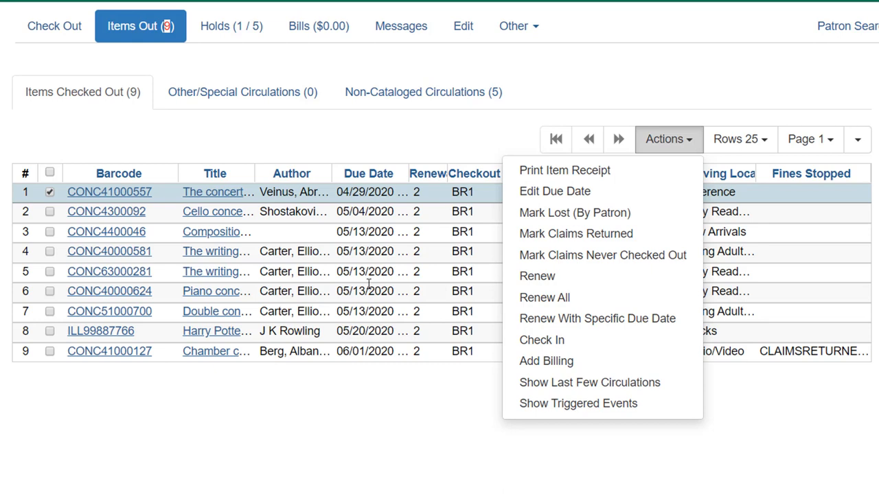
{"action": "mouse_move", "coordinate": [611, 283]}
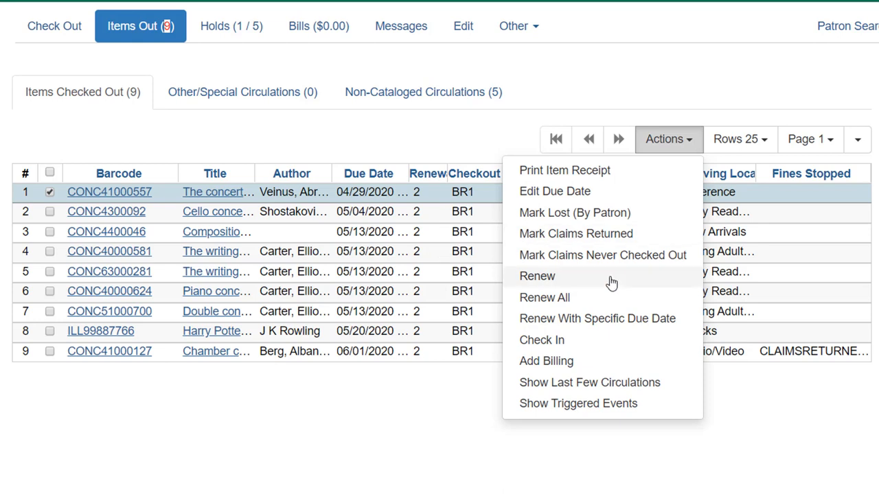
{"action": "mouse_move", "coordinate": [580, 296]}
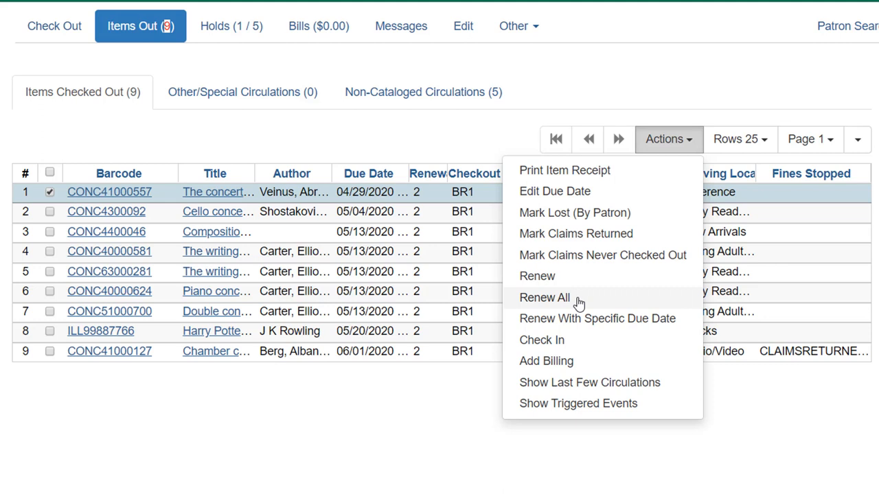
{"action": "mouse_move", "coordinate": [564, 276]}
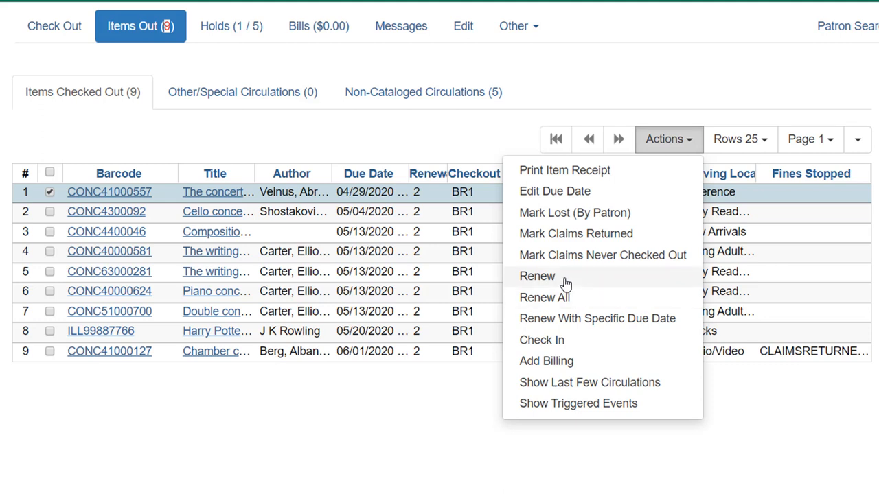
{"action": "left_click", "coordinate": [537, 276]}
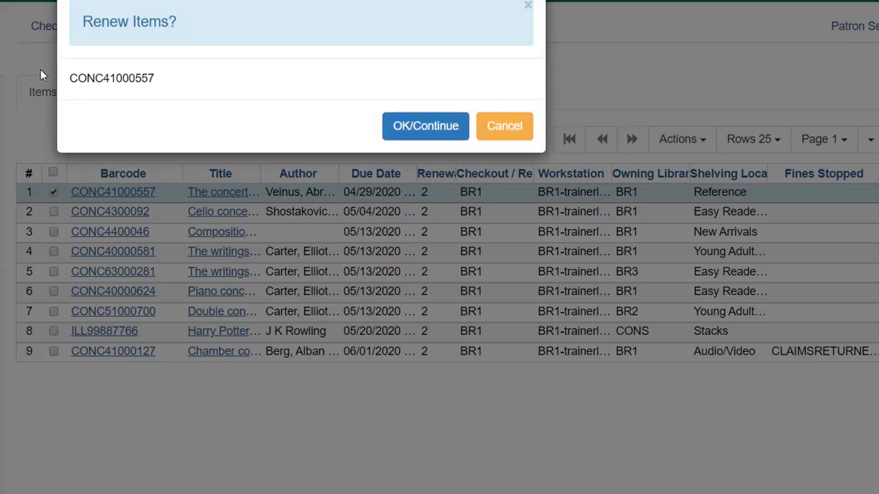
{"action": "mouse_move", "coordinate": [144, 101]}
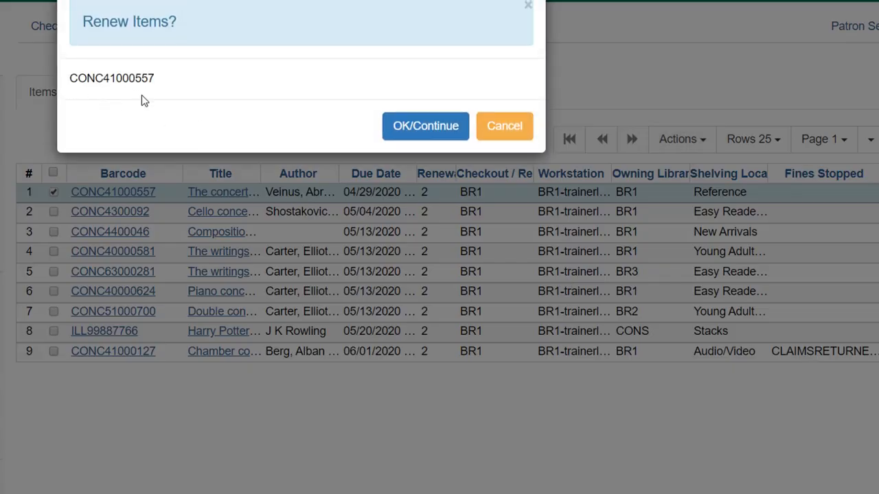
{"action": "left_click", "coordinate": [426, 127]}
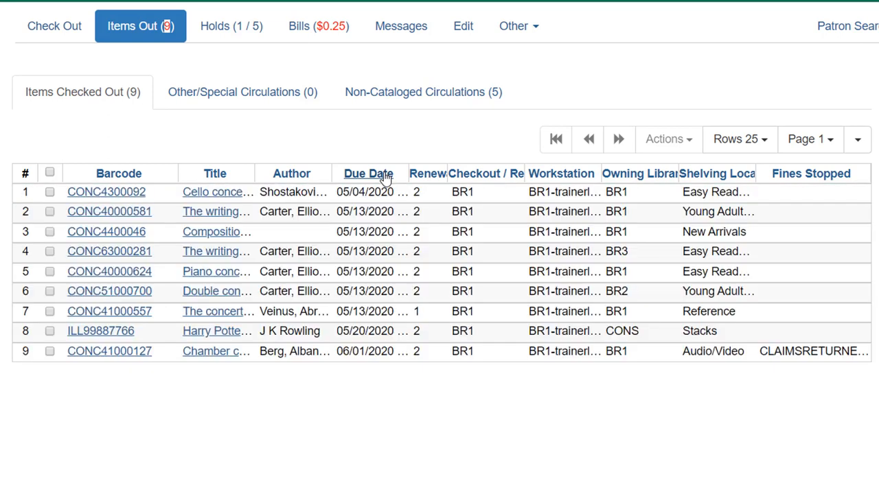
{"action": "mouse_move", "coordinate": [357, 199]}
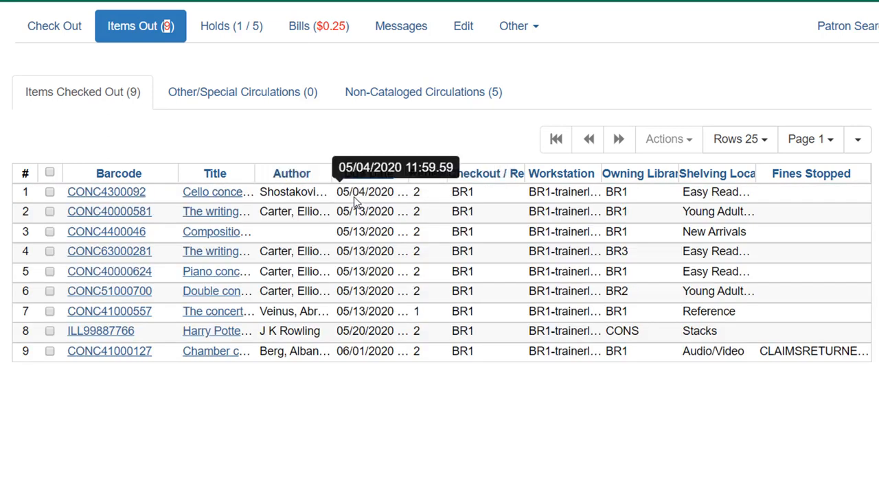
{"action": "mouse_move", "coordinate": [374, 203]}
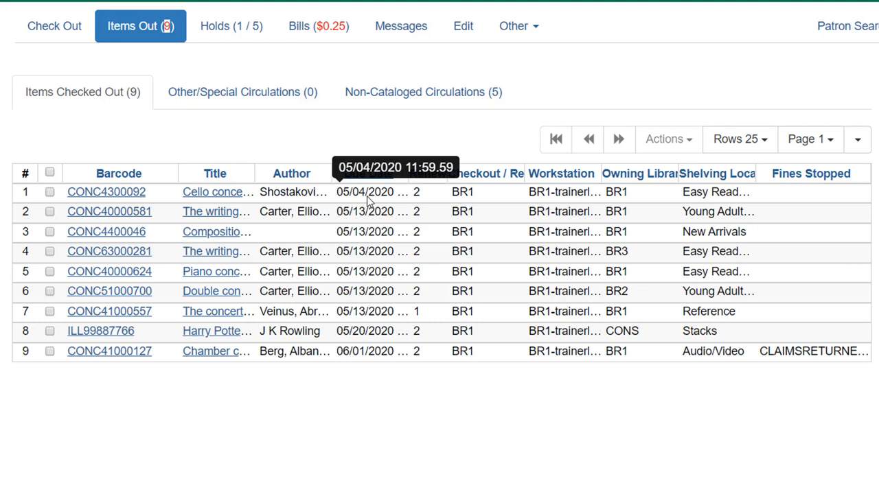
Select item CONC4300092 (due 05/04/2020) and show its Actions menu.
{"action": "left_click", "coordinate": [49, 193]}
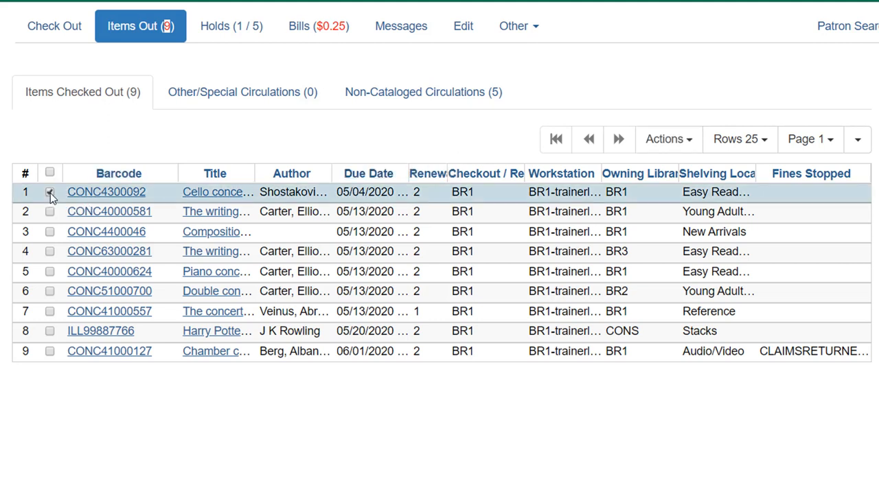
{"action": "left_click", "coordinate": [49, 192]}
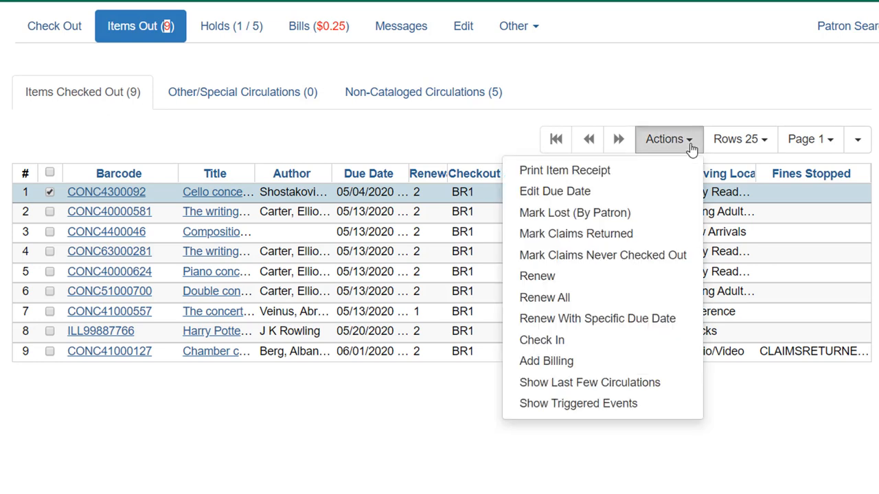
{"action": "mouse_move", "coordinate": [673, 170]}
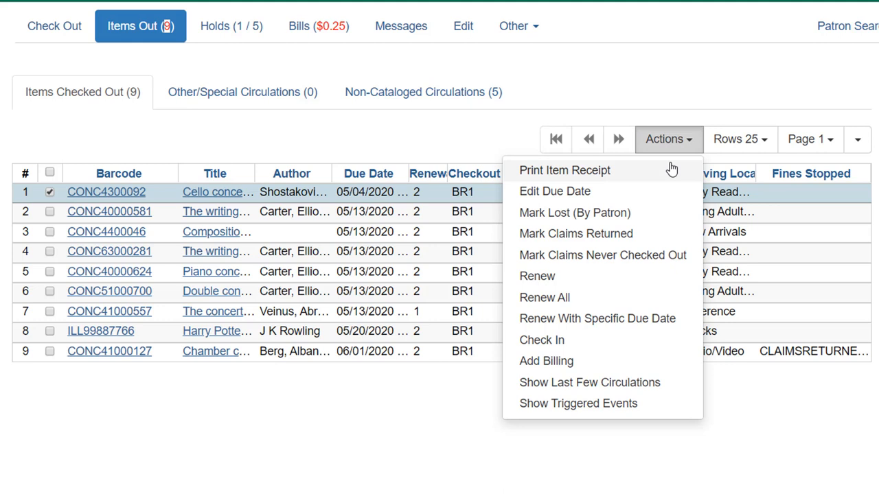
{"action": "mouse_move", "coordinate": [620, 200]}
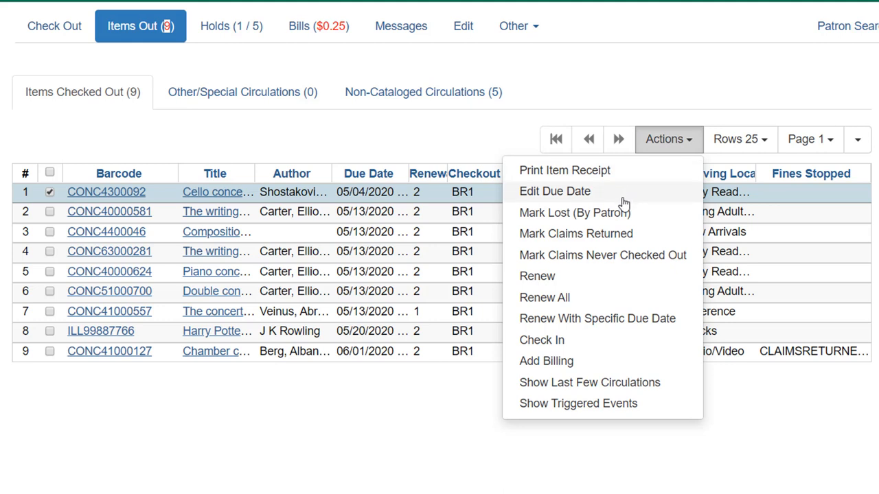
{"action": "left_click", "coordinate": [555, 191]}
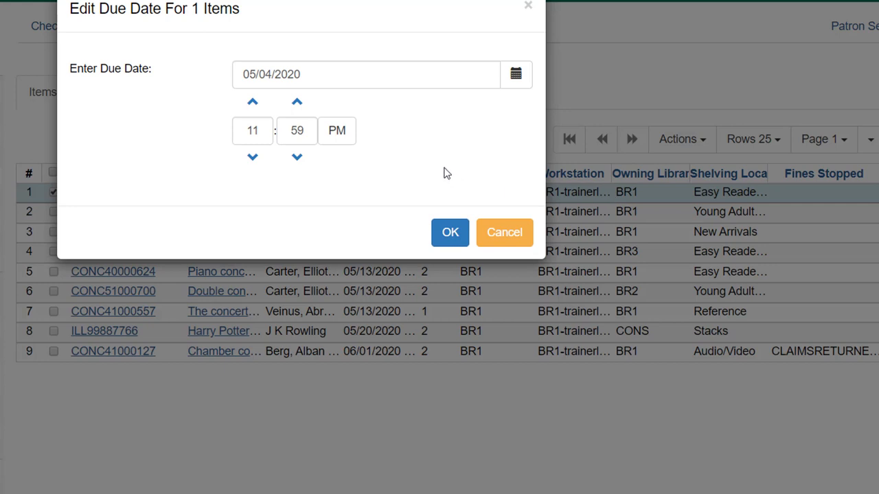
{"action": "mouse_move", "coordinate": [354, 104]}
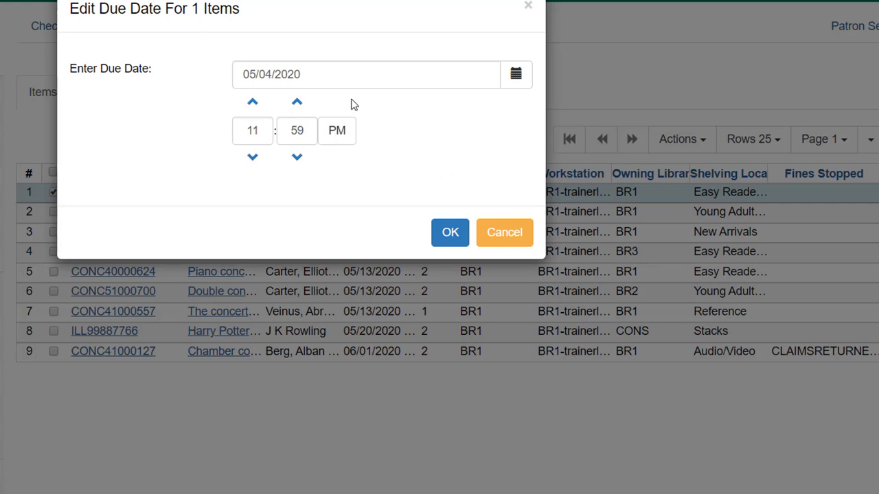
{"action": "mouse_move", "coordinate": [426, 131]}
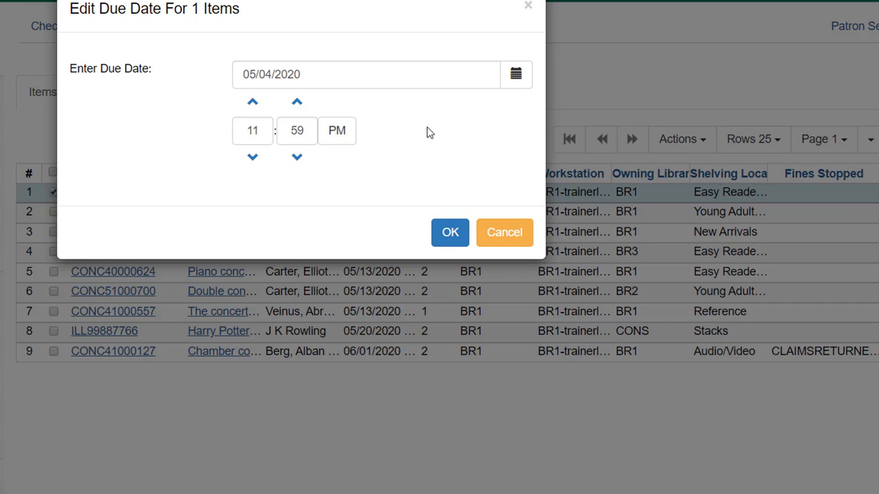
{"action": "mouse_move", "coordinate": [483, 182]}
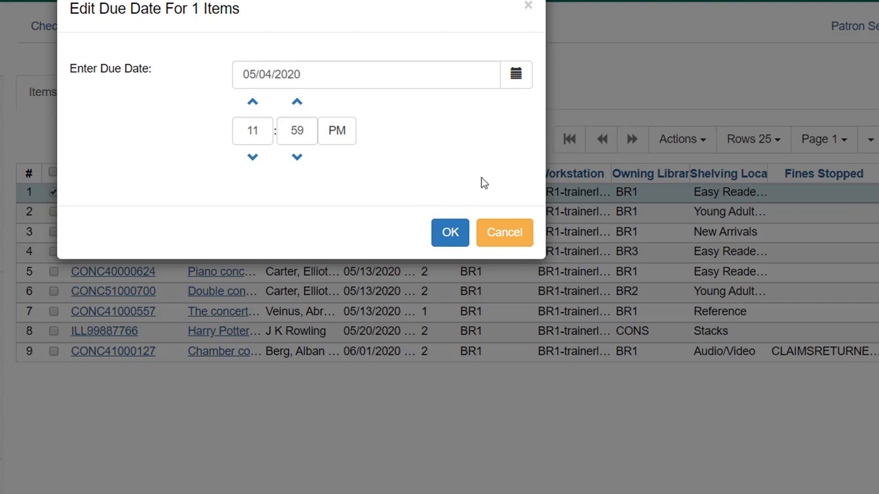
{"action": "mouse_move", "coordinate": [500, 161]}
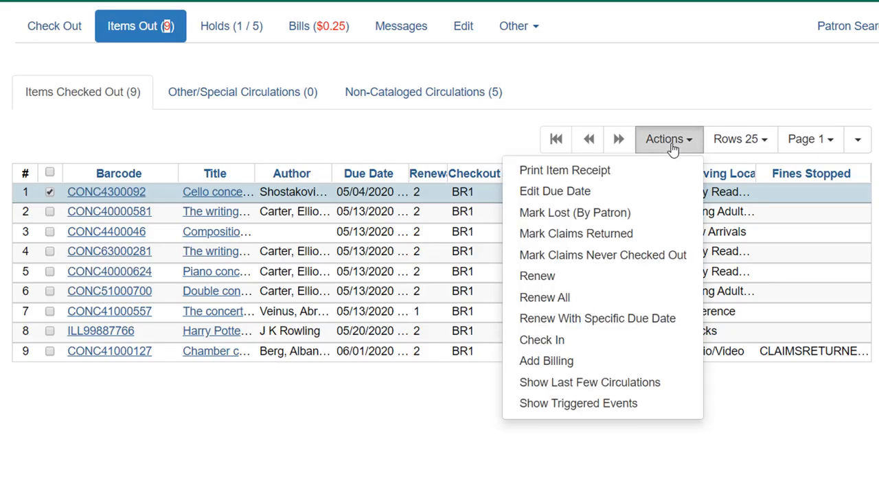
{"action": "mouse_move", "coordinate": [539, 276]}
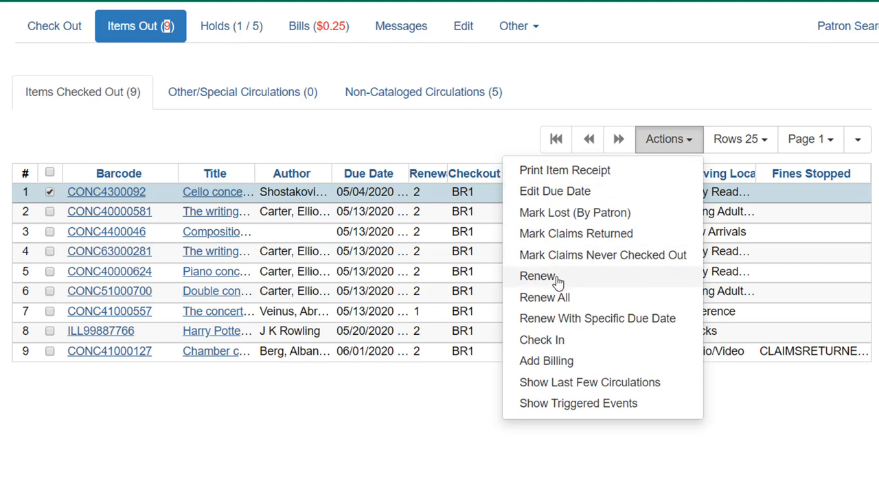
{"action": "mouse_move", "coordinate": [597, 319]}
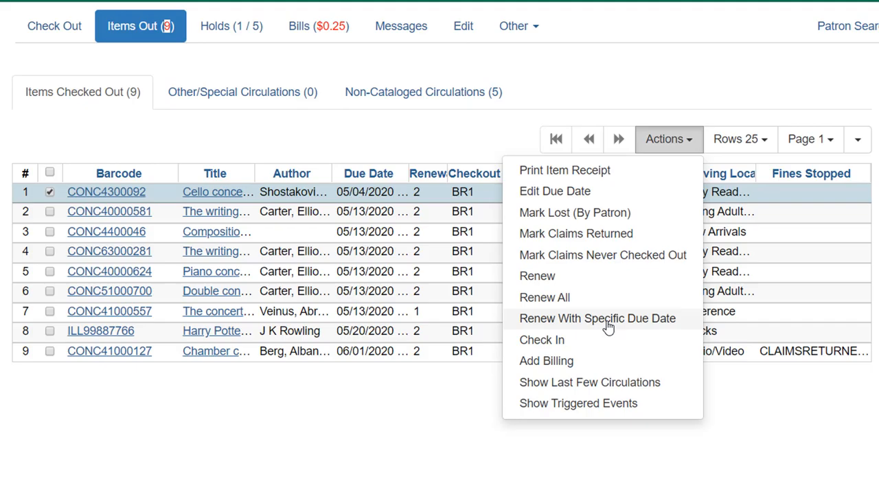
Choose Renew With Specific Due Date for CONC4300092, proposing 05/06/2020.
{"action": "left_click", "coordinate": [596, 318]}
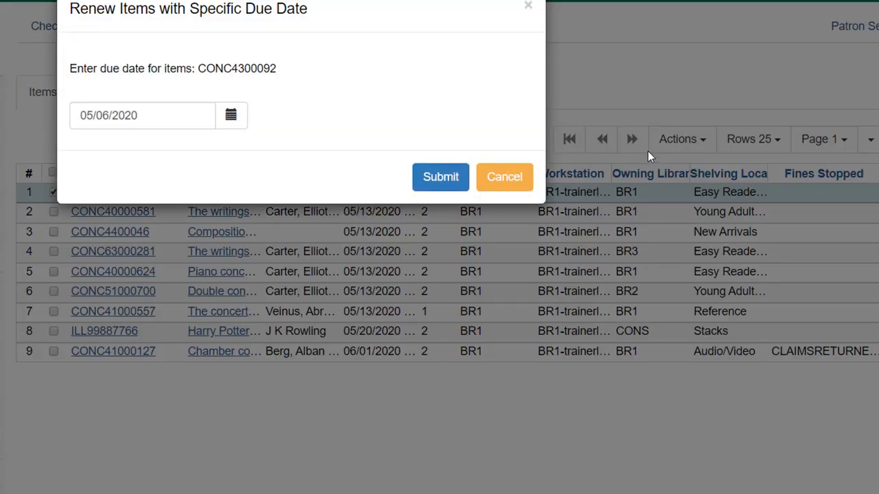
Renew CONC4300092 with a specific due date of 06/01/2020, leaving bills at $0.35.
{"action": "left_click", "coordinate": [230, 116]}
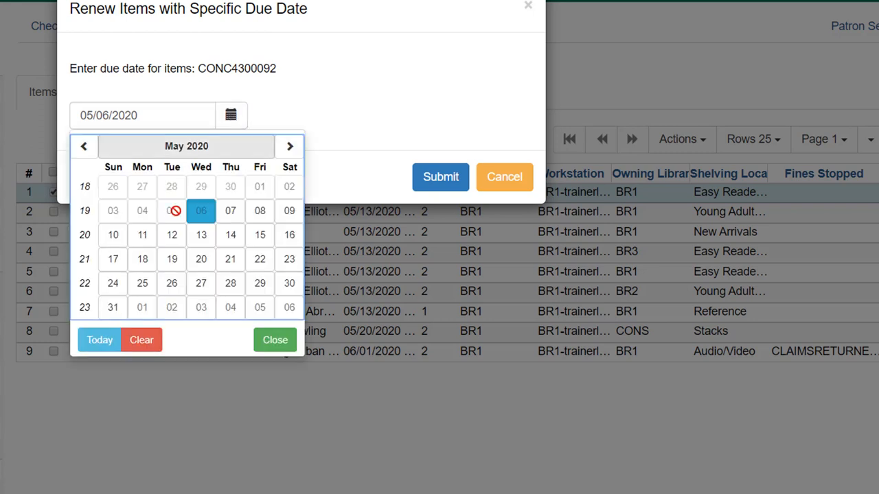
{"action": "mouse_move", "coordinate": [143, 307]}
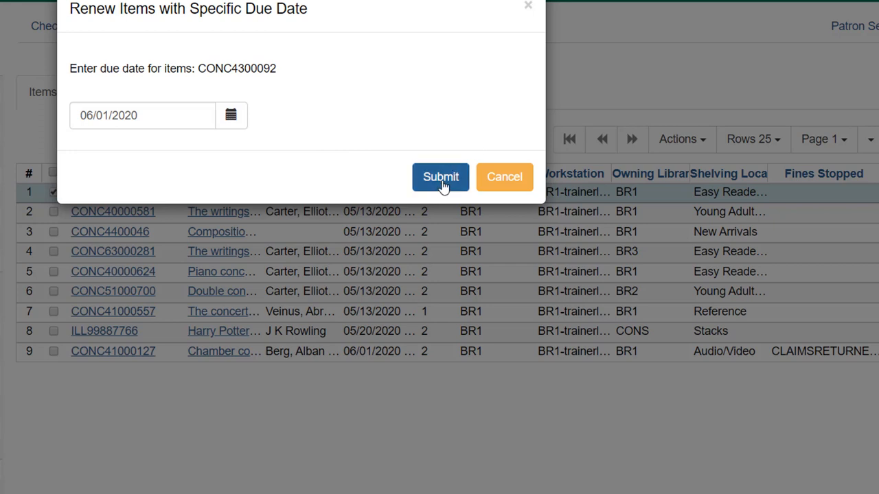
{"action": "left_click", "coordinate": [440, 176]}
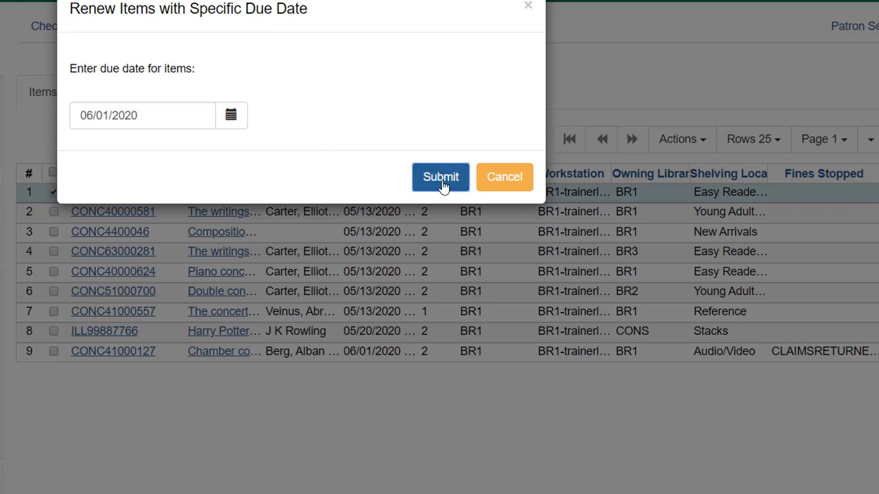
{"action": "left_click", "coordinate": [441, 176]}
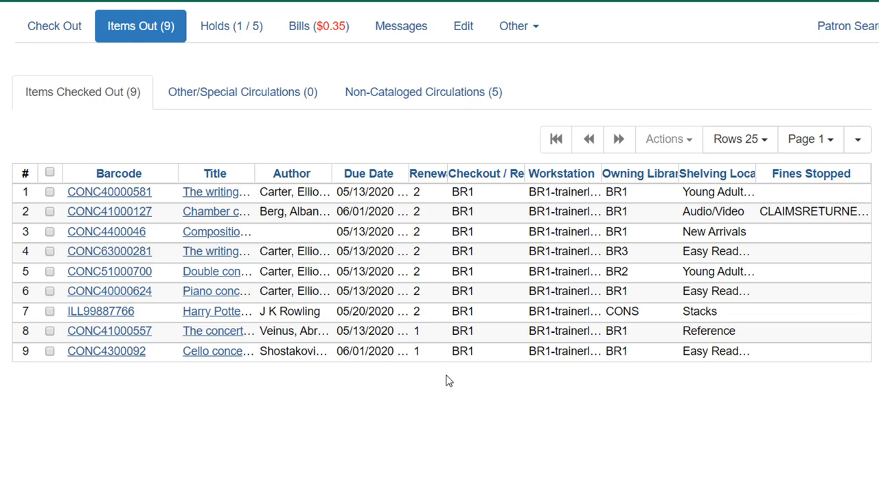
{"action": "scroll", "scroll_direction": "up", "scroll_amount": 3}
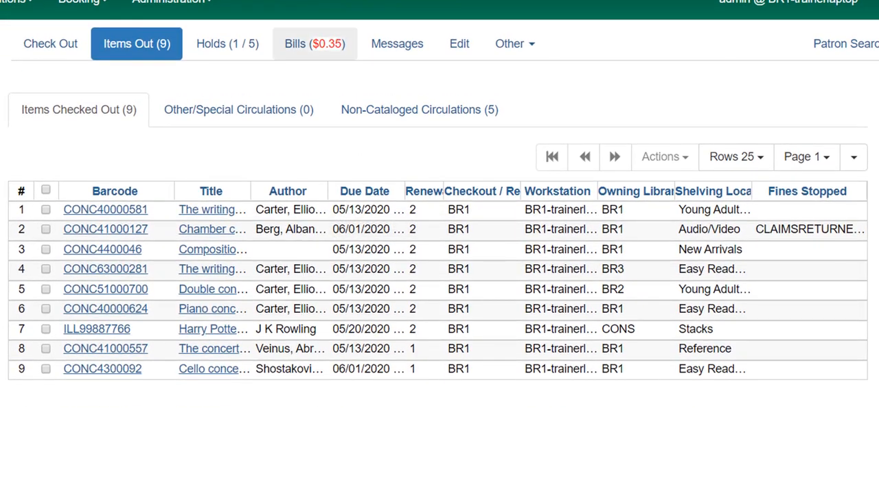
{"action": "mouse_move", "coordinate": [323, 60]}
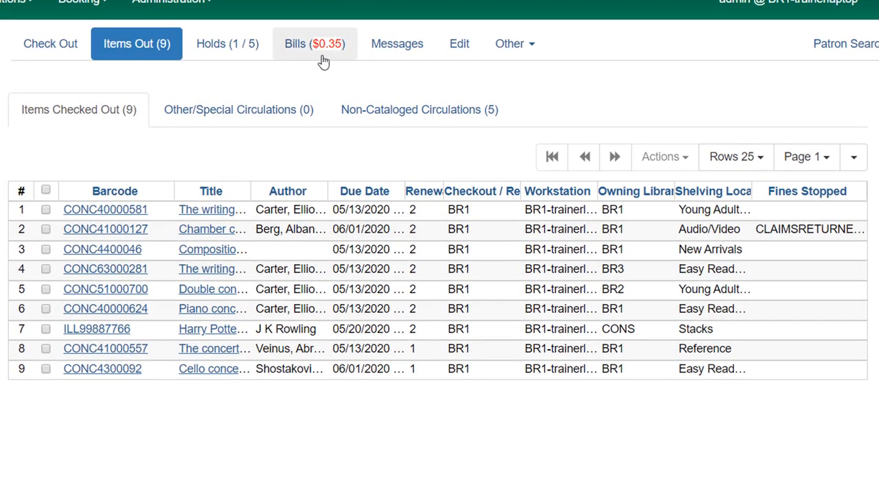
{"action": "mouse_move", "coordinate": [301, 61]}
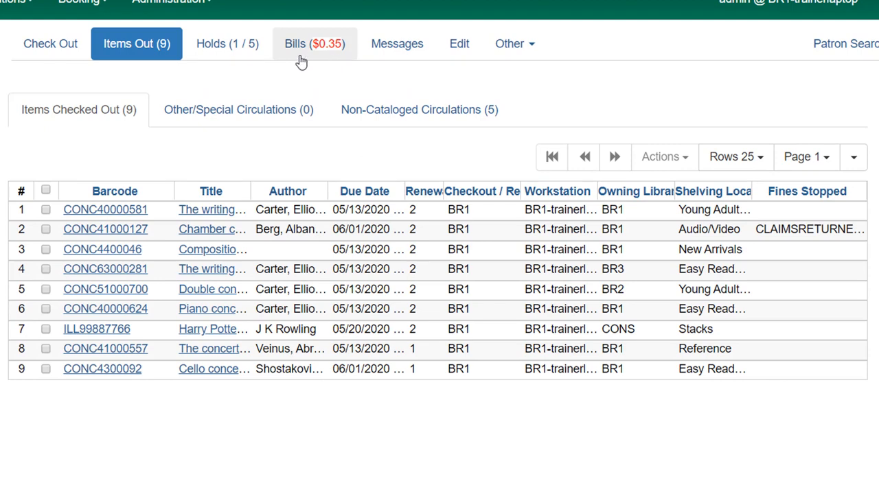
{"action": "mouse_move", "coordinate": [319, 90]}
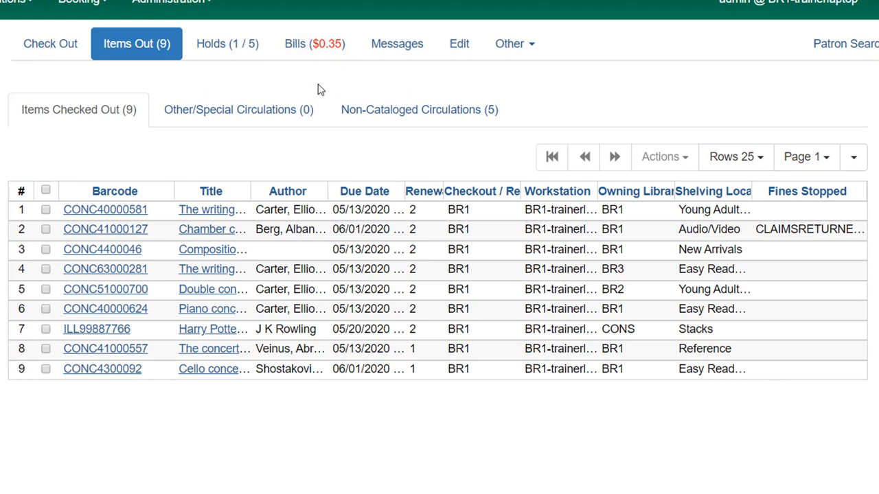
{"action": "mouse_move", "coordinate": [666, 108]}
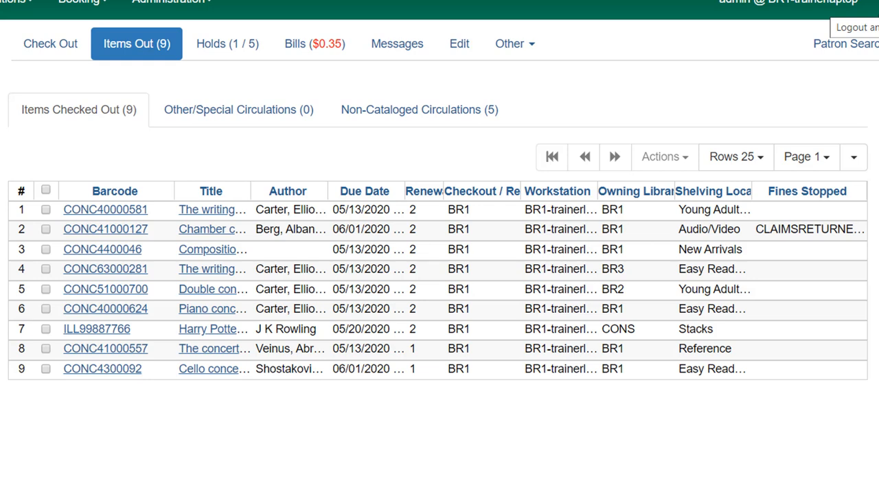
{"action": "mouse_move", "coordinate": [539, 94]}
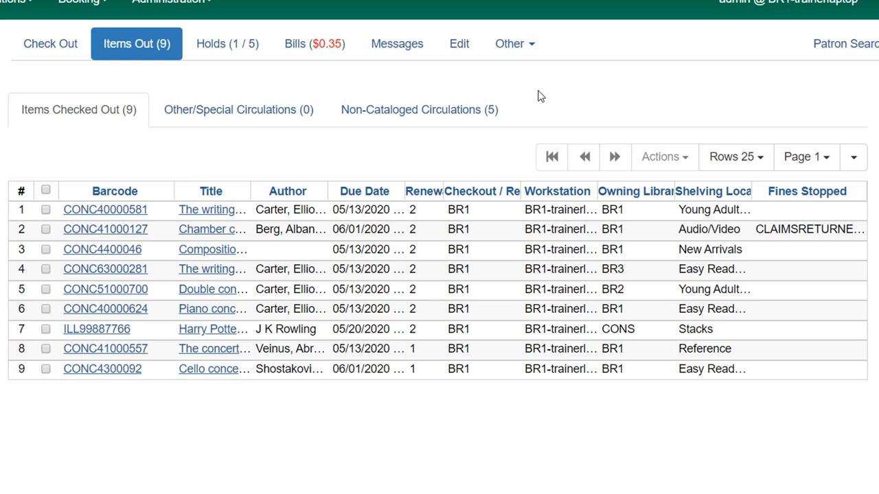
{"action": "mouse_move", "coordinate": [91, 30]}
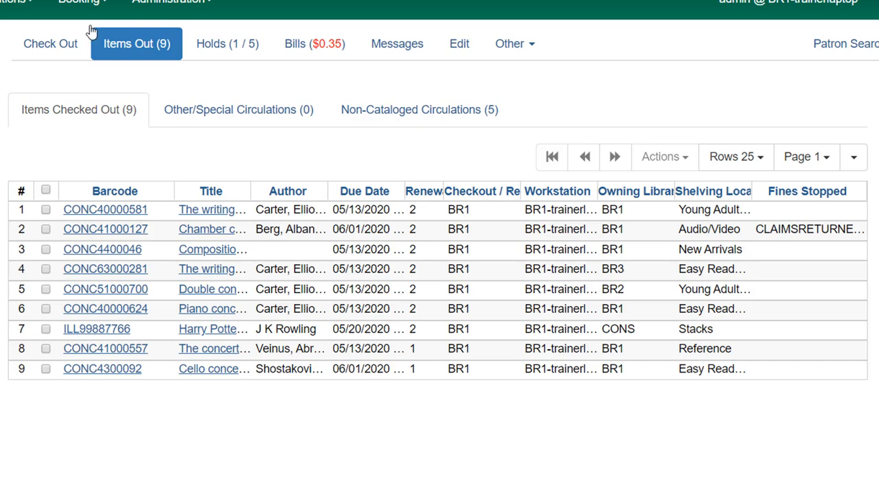
{"action": "mouse_move", "coordinate": [47, 191]}
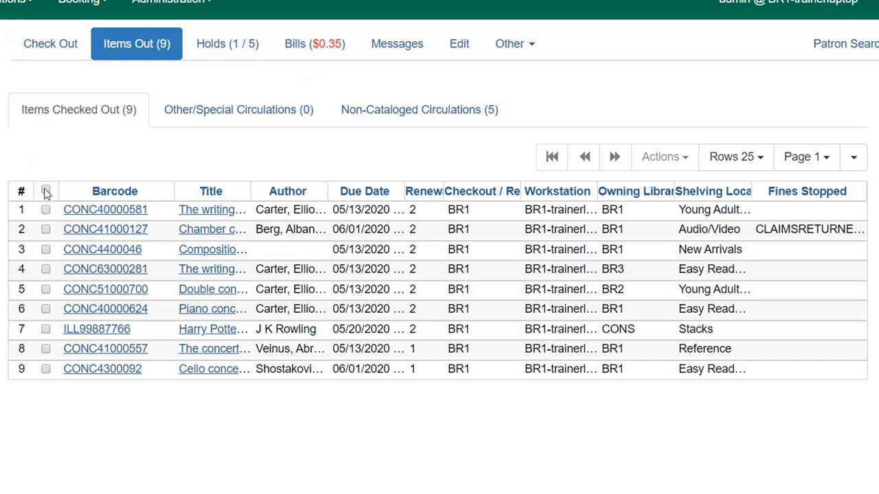
Select all nine checked-out items and show their Actions menu including Renew All.
{"action": "left_click", "coordinate": [45, 191]}
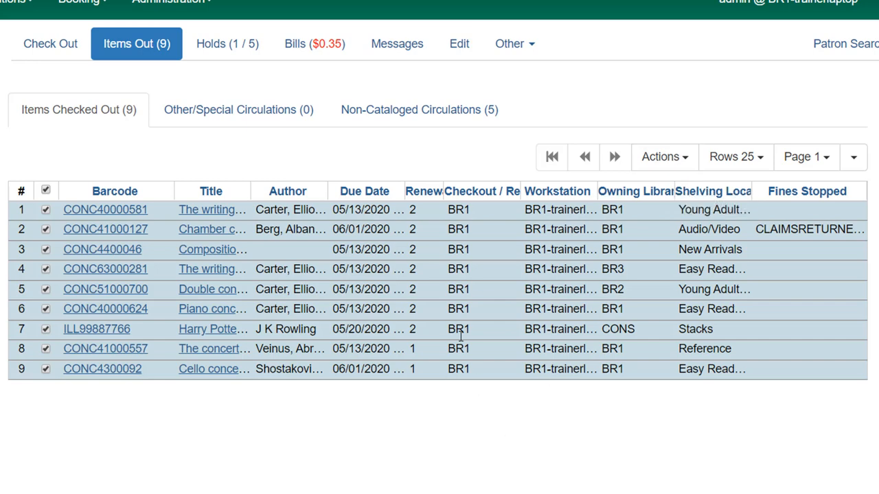
{"action": "mouse_move", "coordinate": [662, 157]}
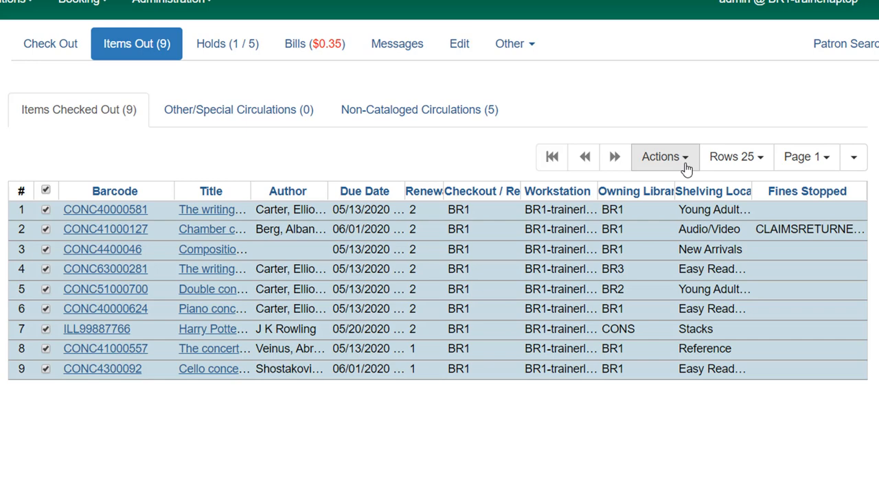
{"action": "left_click", "coordinate": [664, 156]}
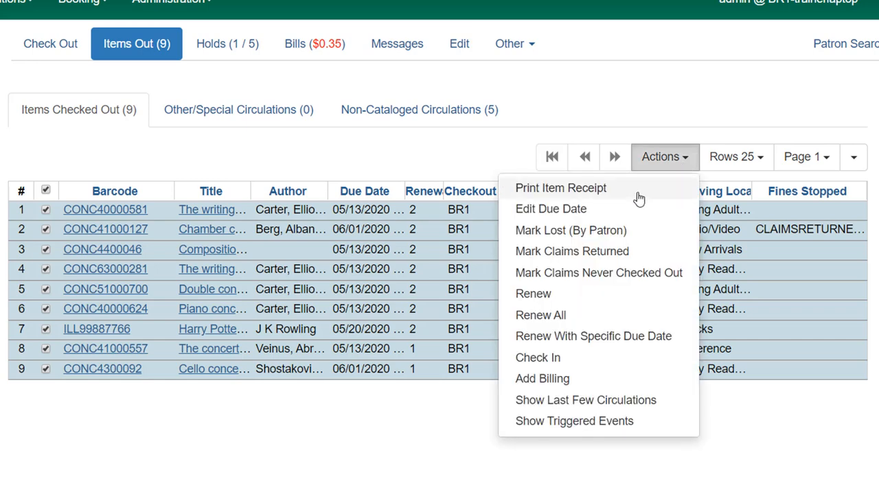
{"action": "mouse_move", "coordinate": [614, 199]}
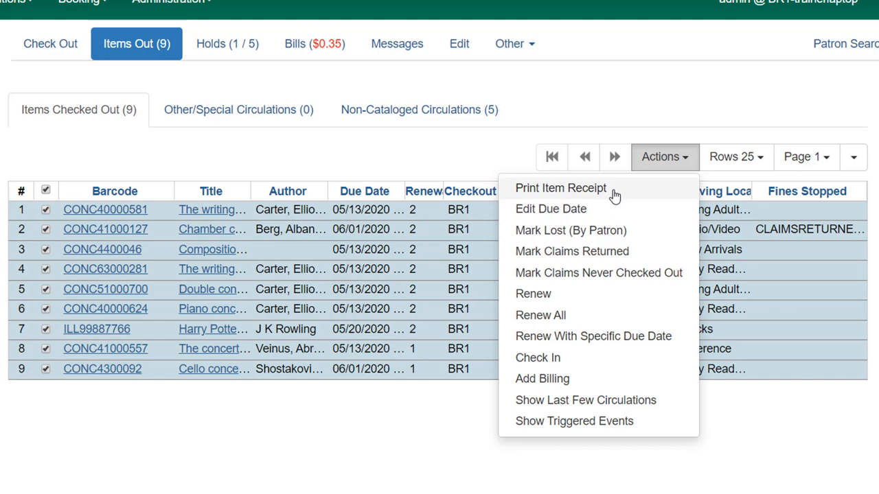
{"action": "mouse_move", "coordinate": [611, 204]}
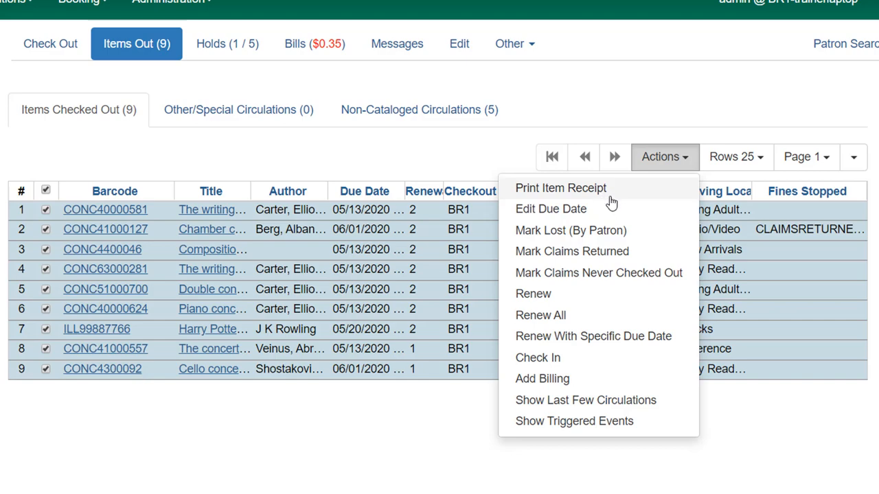